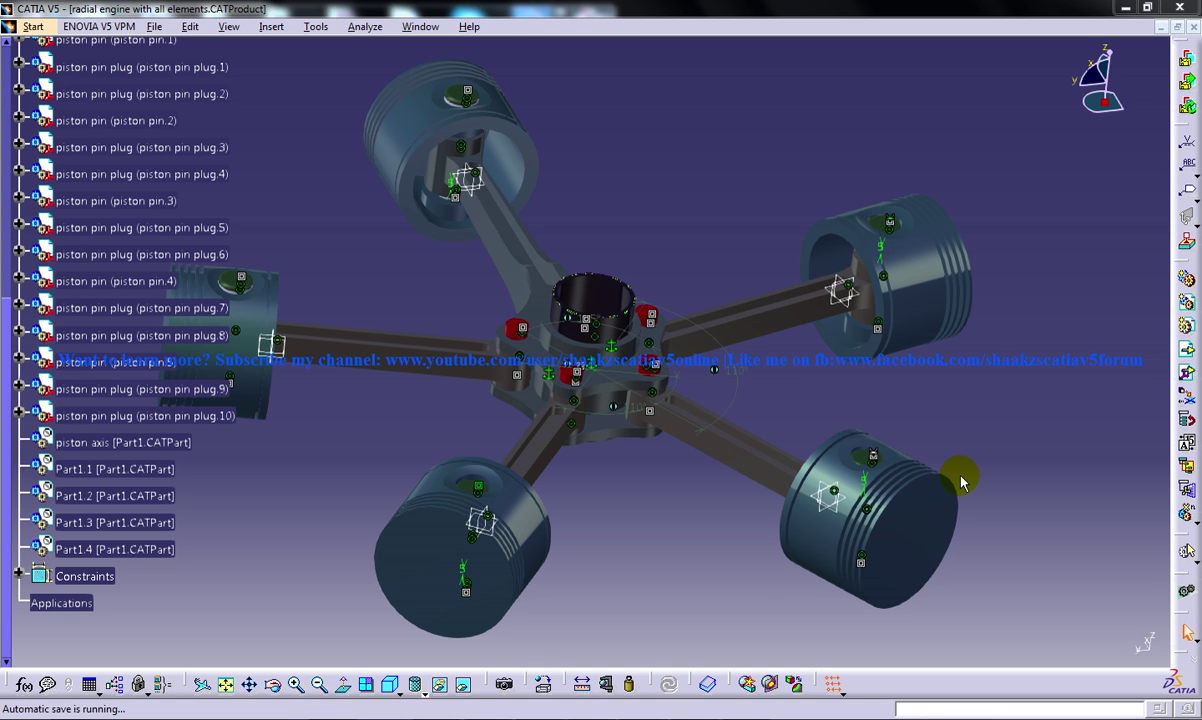
Scroll the specification tree up until the Product1 root node is visible
{"action": "left_click_drag", "start_coordinate": [960, 480], "coordinate": [875, 450]}
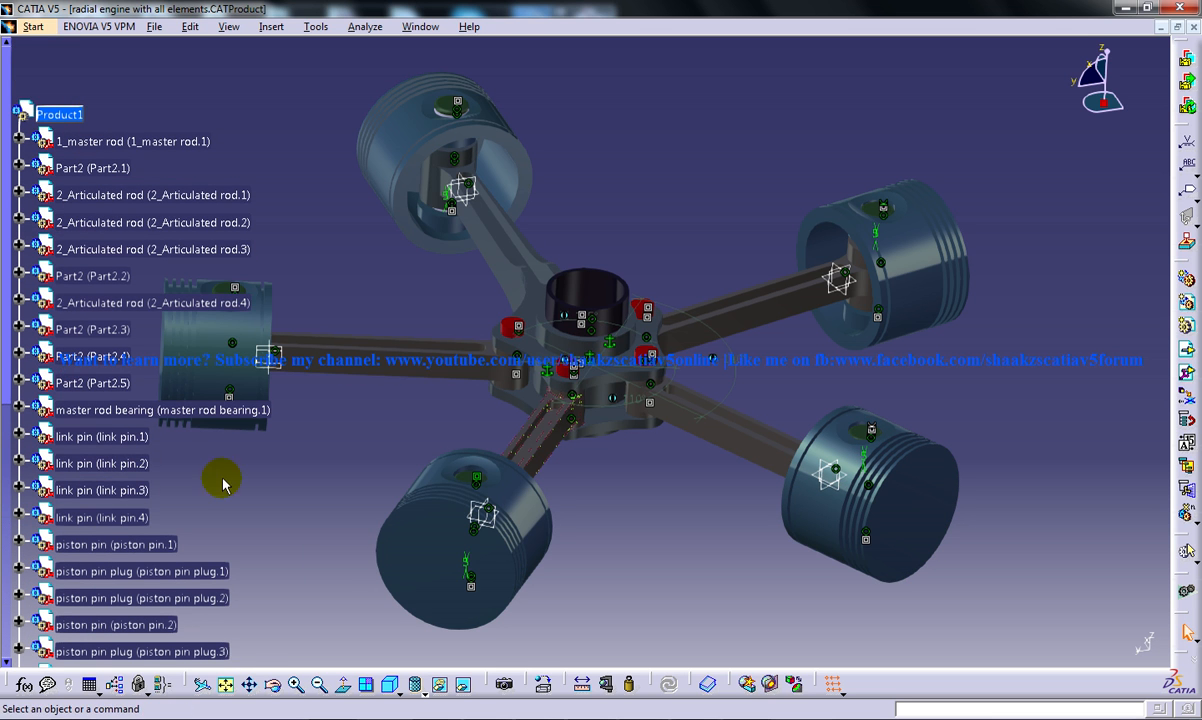
{"action": "mouse_move", "coordinate": [294, 431]}
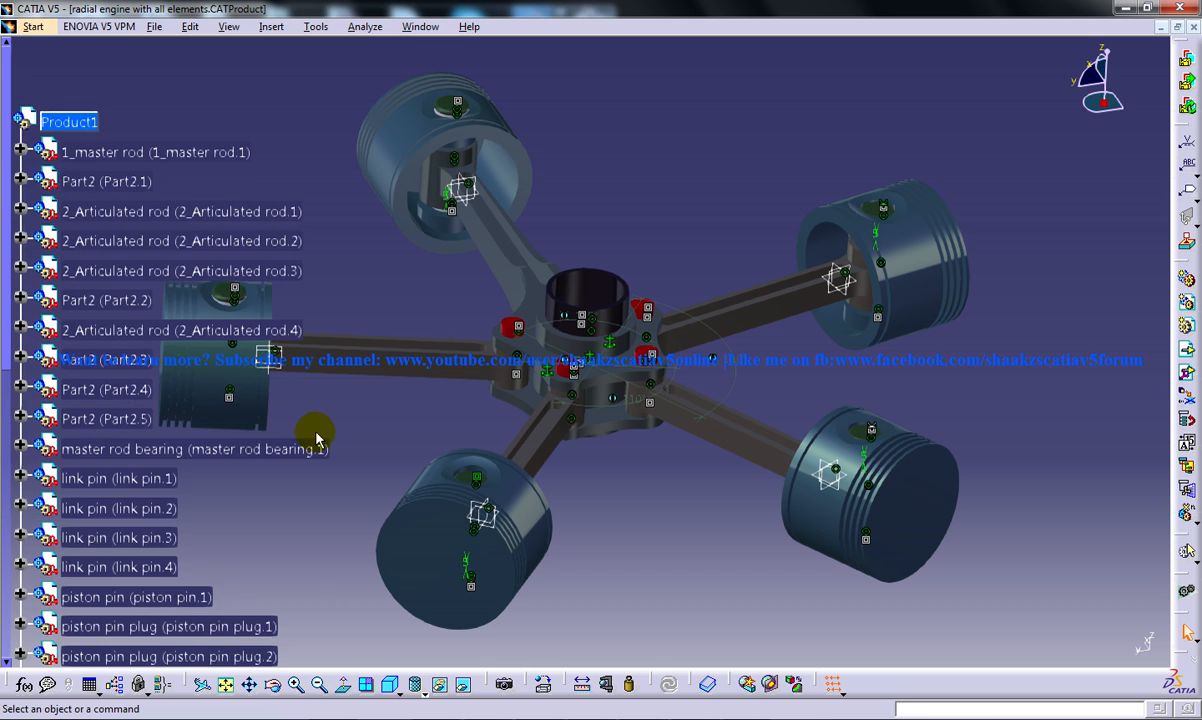
Orbit the radial engine through several oblique angles and near-top views showing its star layout
{"action": "scroll", "scroll_direction": "down", "scroll_amount": 3}
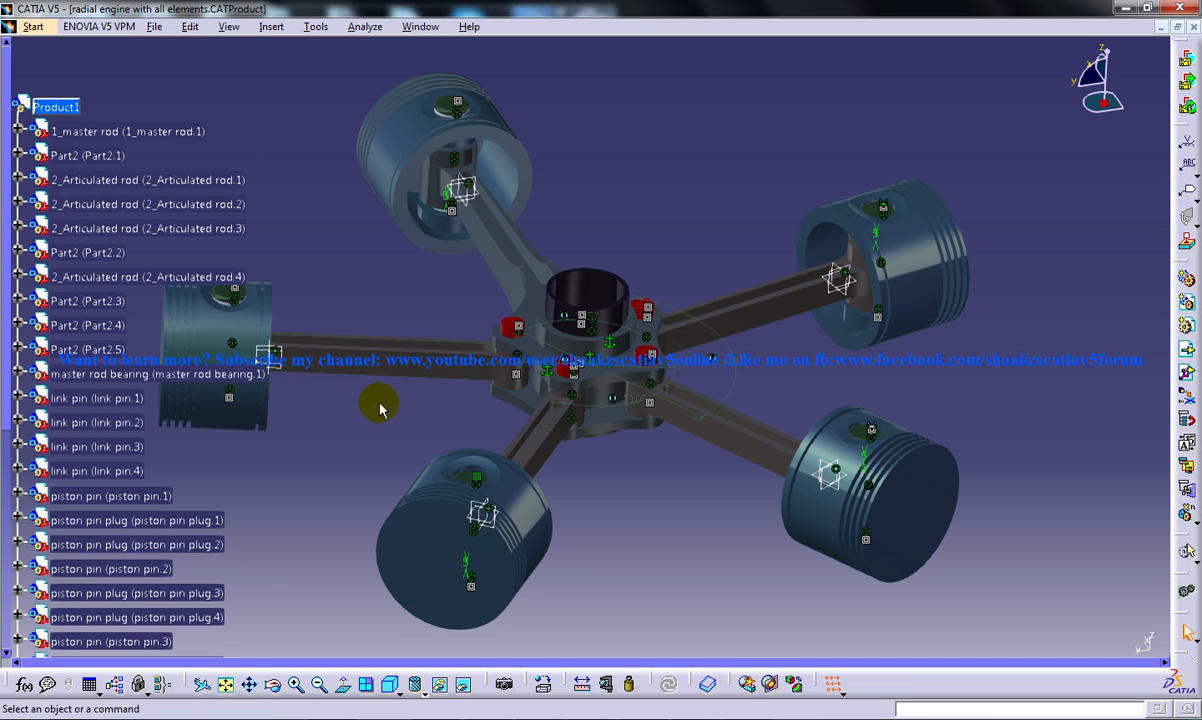
{"action": "left_click_drag", "start_coordinate": [380, 410], "coordinate": [423, 458]}
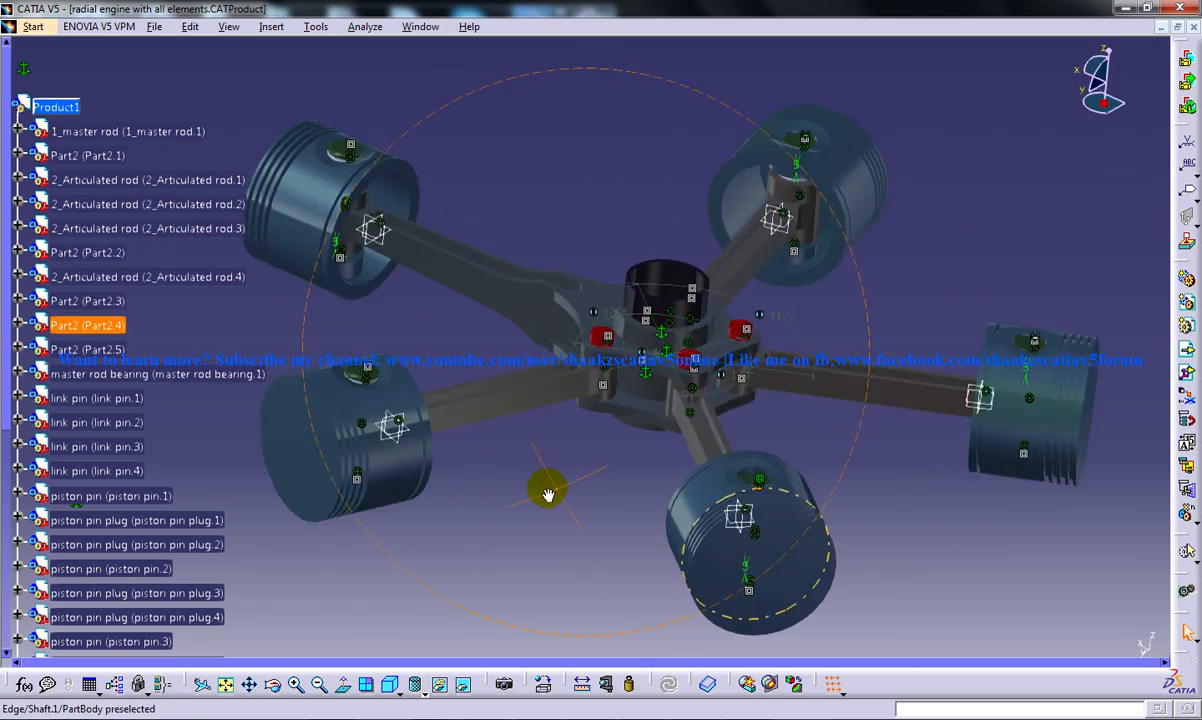
{"action": "left_click_drag", "start_coordinate": [547, 494], "coordinate": [516, 430]}
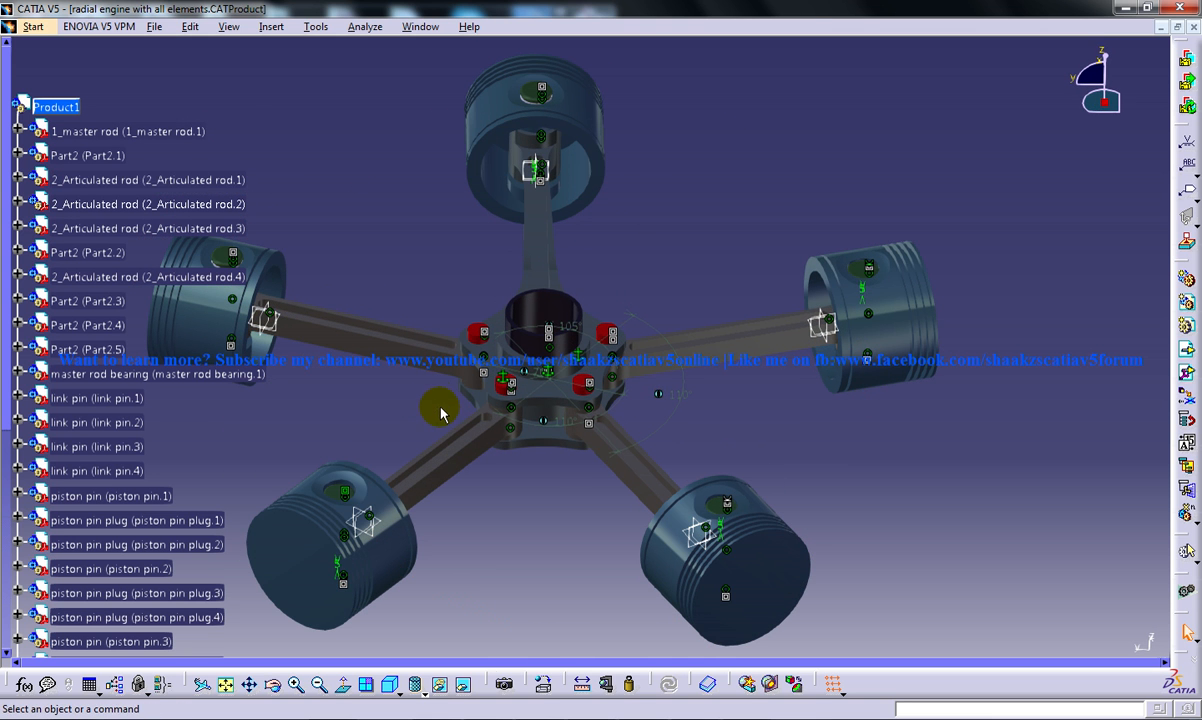
{"action": "mouse_move", "coordinate": [557, 469]}
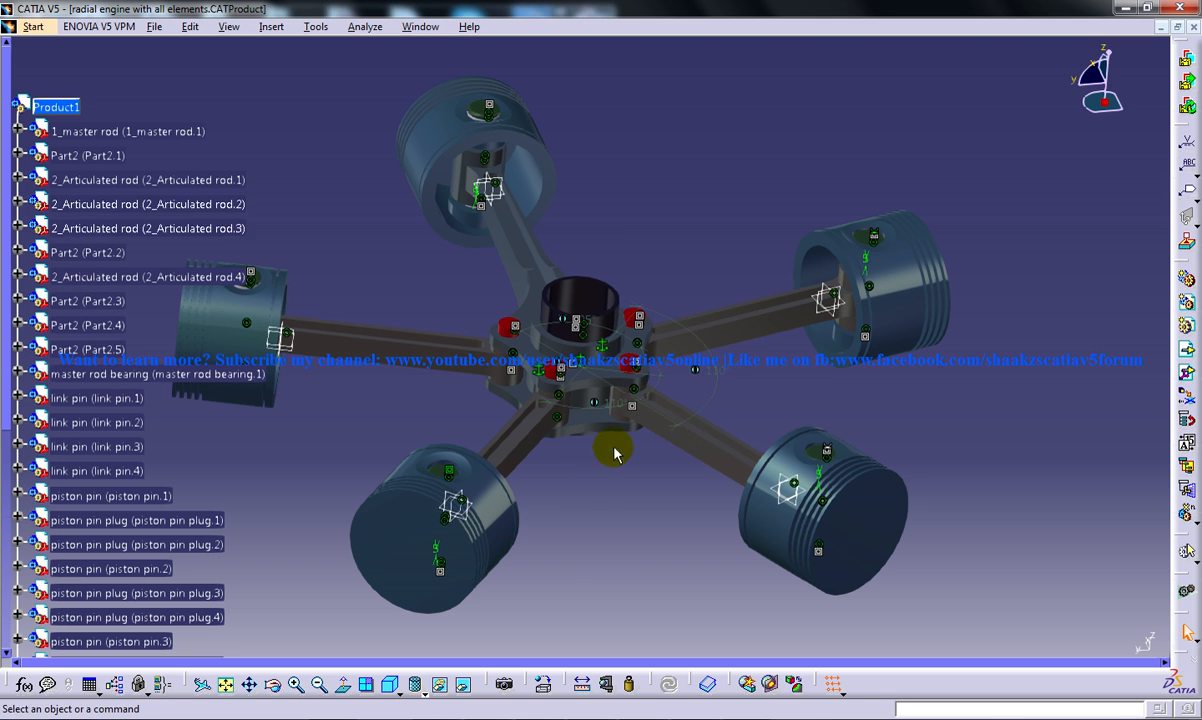
{"action": "left_click_drag", "start_coordinate": [615, 453], "coordinate": [605, 365]}
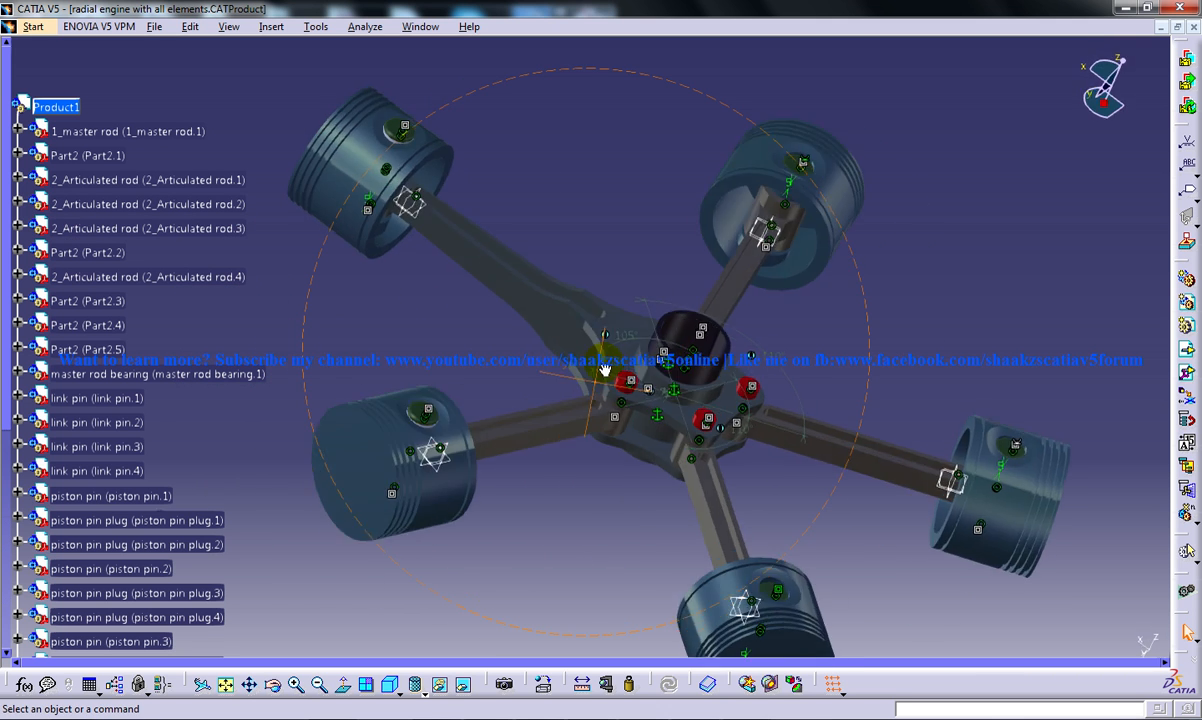
{"action": "left_click_drag", "start_coordinate": [600, 360], "coordinate": [680, 417]}
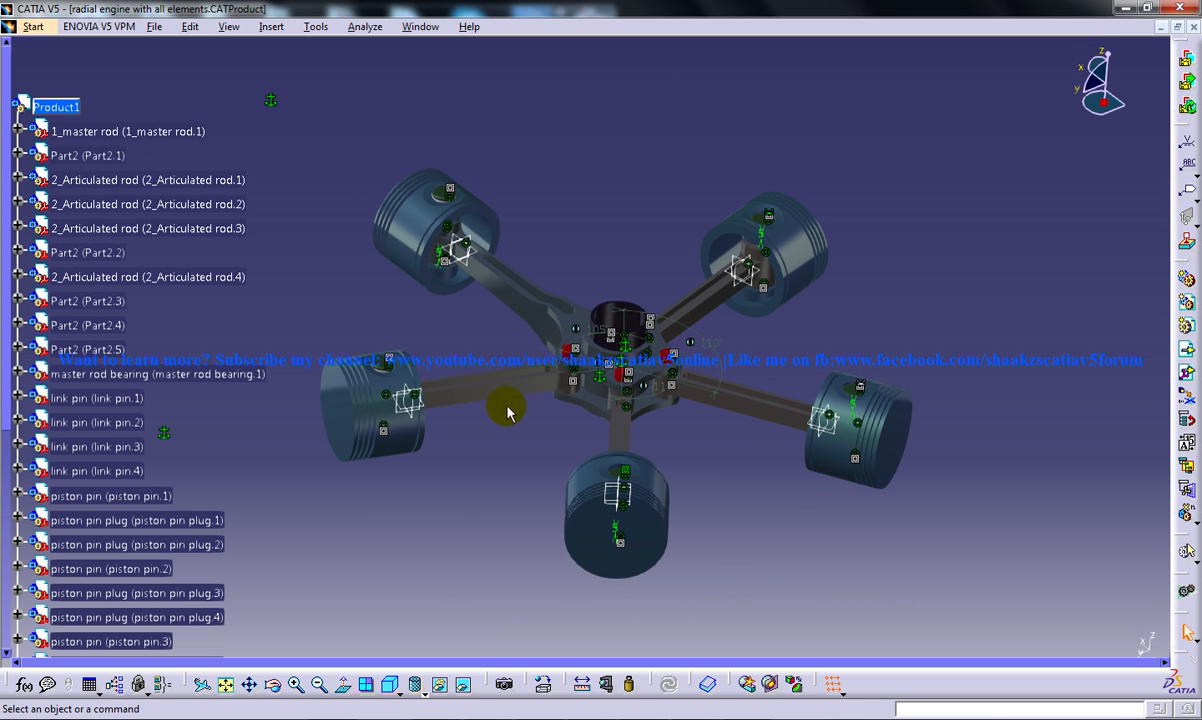
{"action": "left_click_drag", "start_coordinate": [507, 413], "coordinate": [432, 317]}
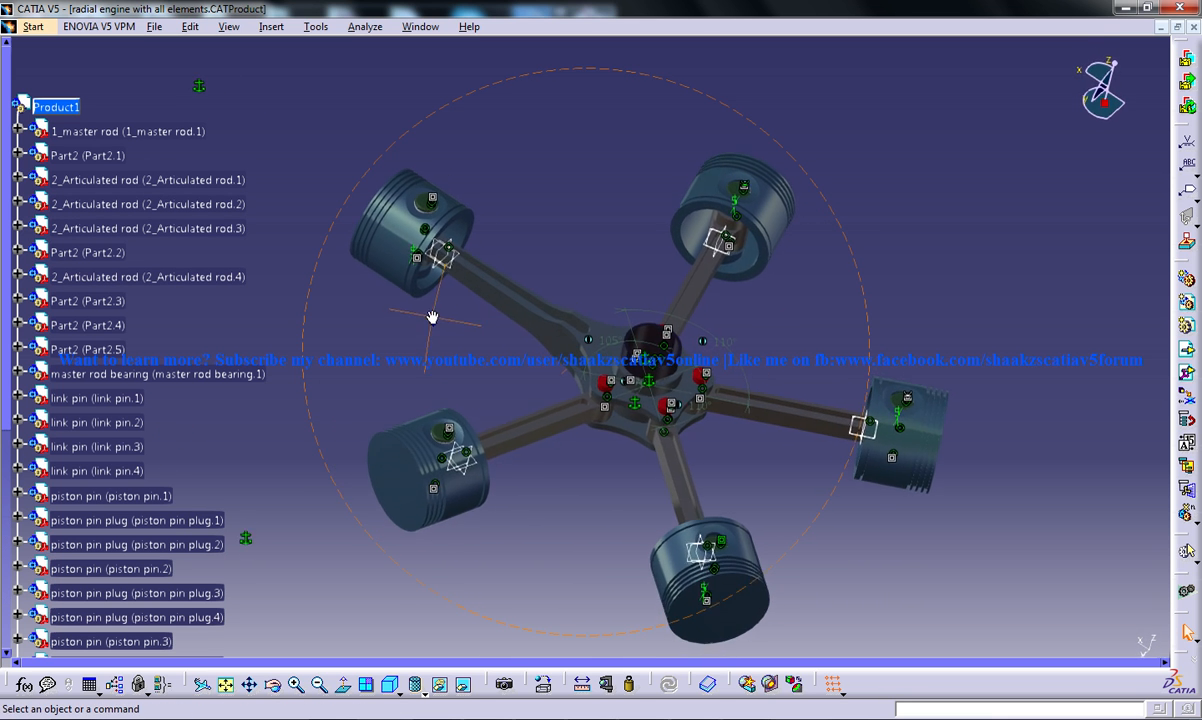
{"action": "left_click_drag", "start_coordinate": [433, 317], "coordinate": [443, 265]}
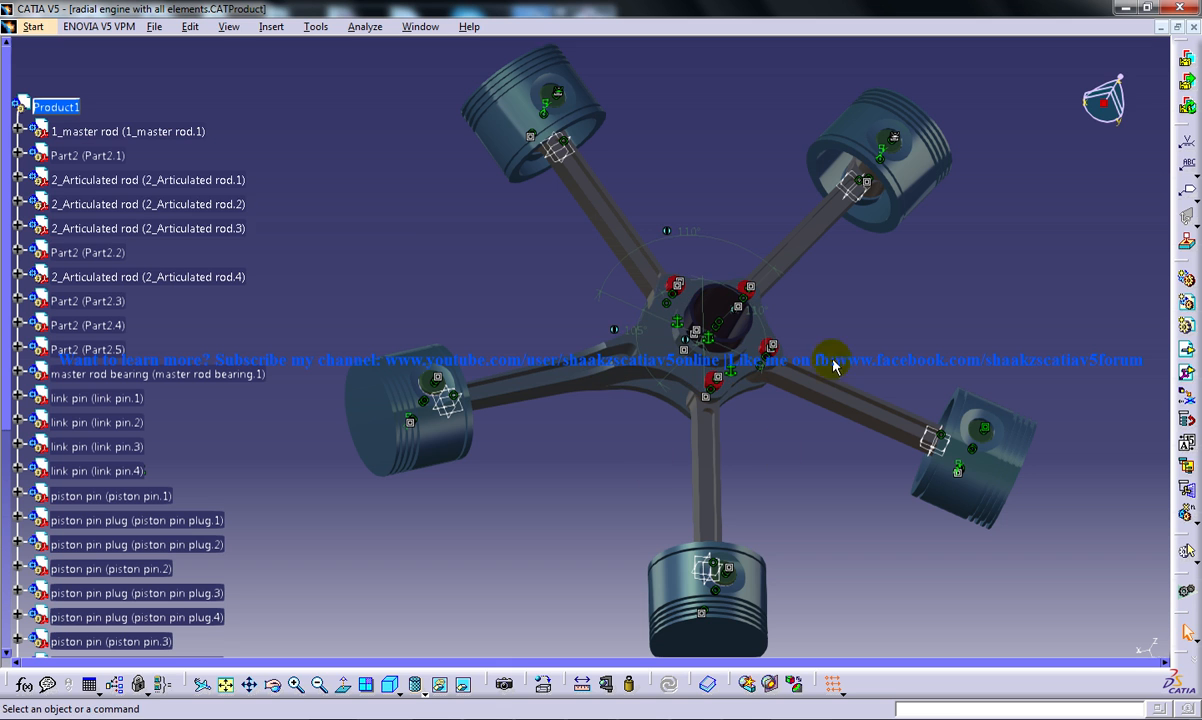
{"action": "mouse_move", "coordinate": [828, 342]}
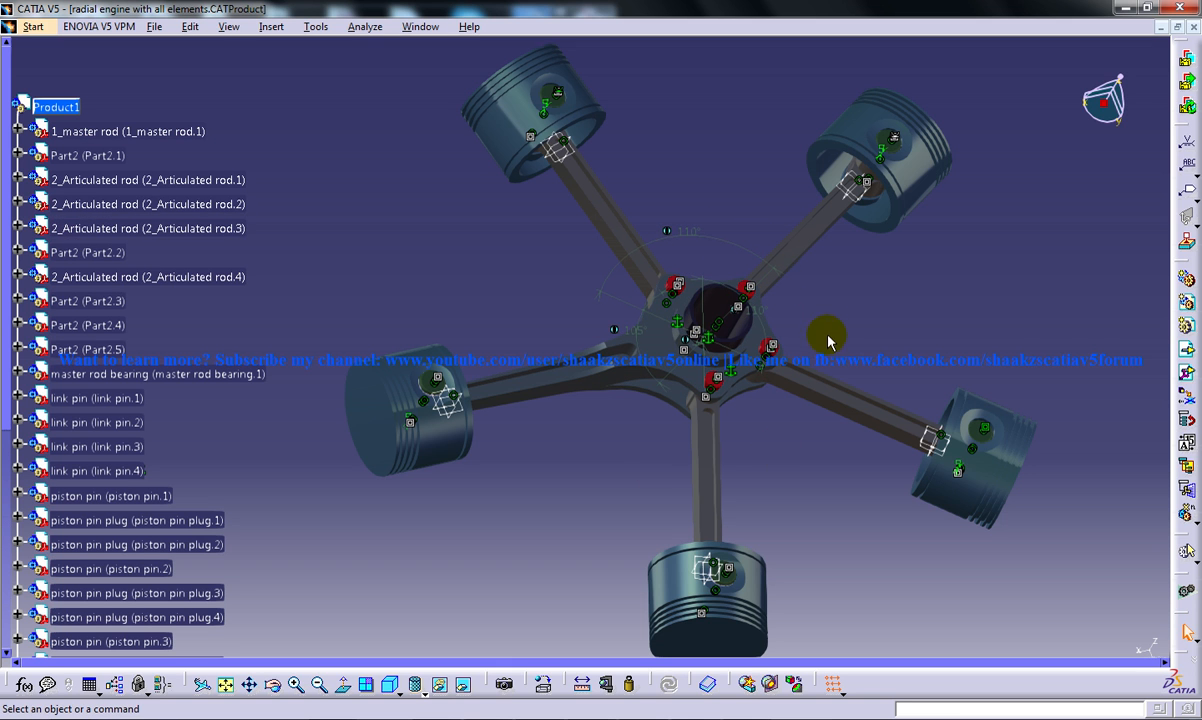
{"action": "mouse_move", "coordinate": [568, 258]}
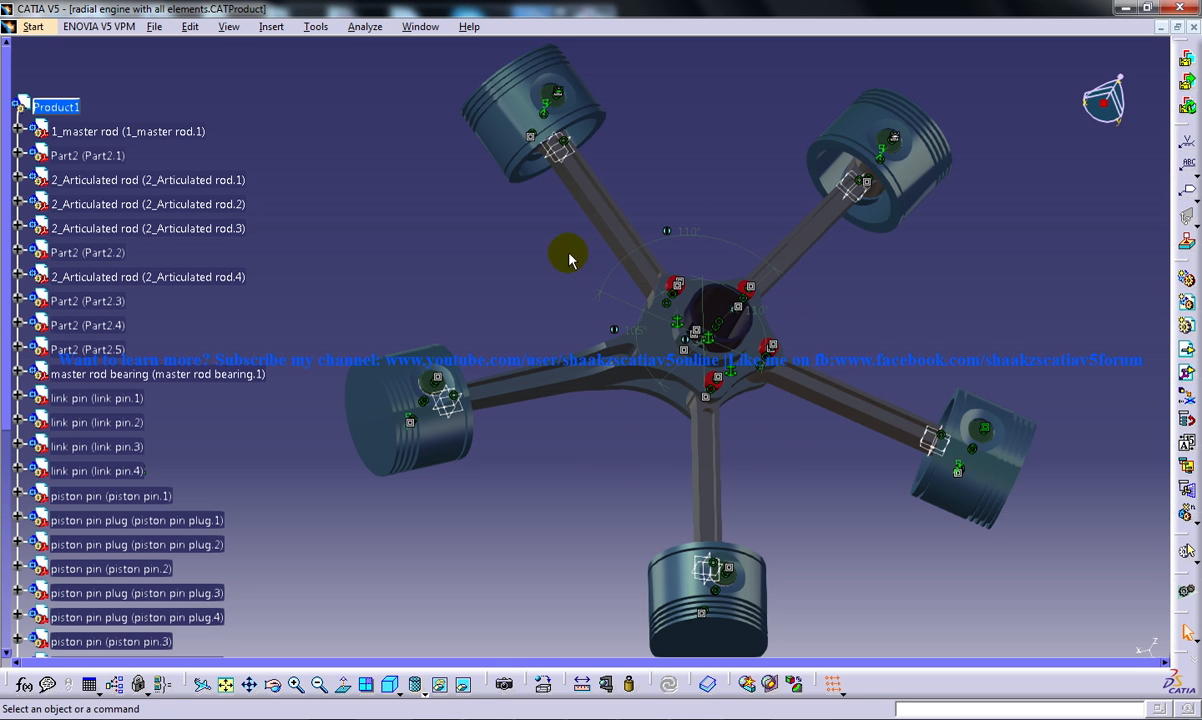
{"action": "mouse_move", "coordinate": [765, 438]}
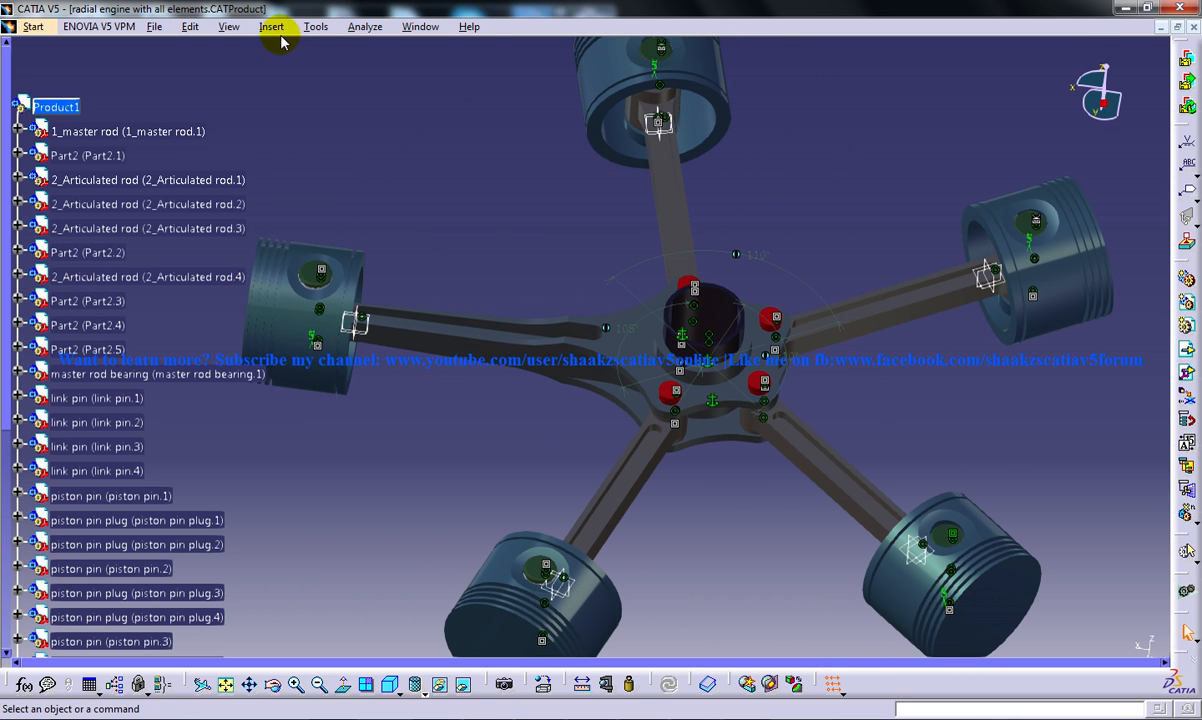
Orbit closely around the master rod hub and red link pins, including its underside
{"action": "left_click", "coordinate": [272, 26]}
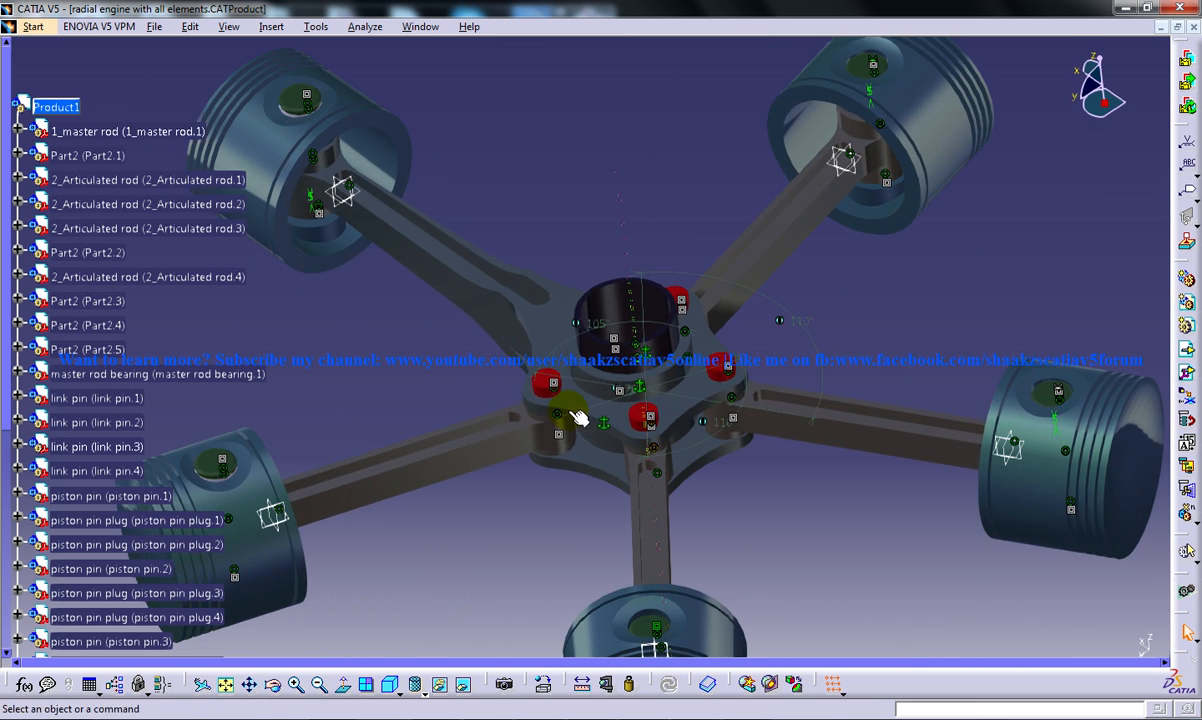
{"action": "mouse_move", "coordinate": [450, 313]}
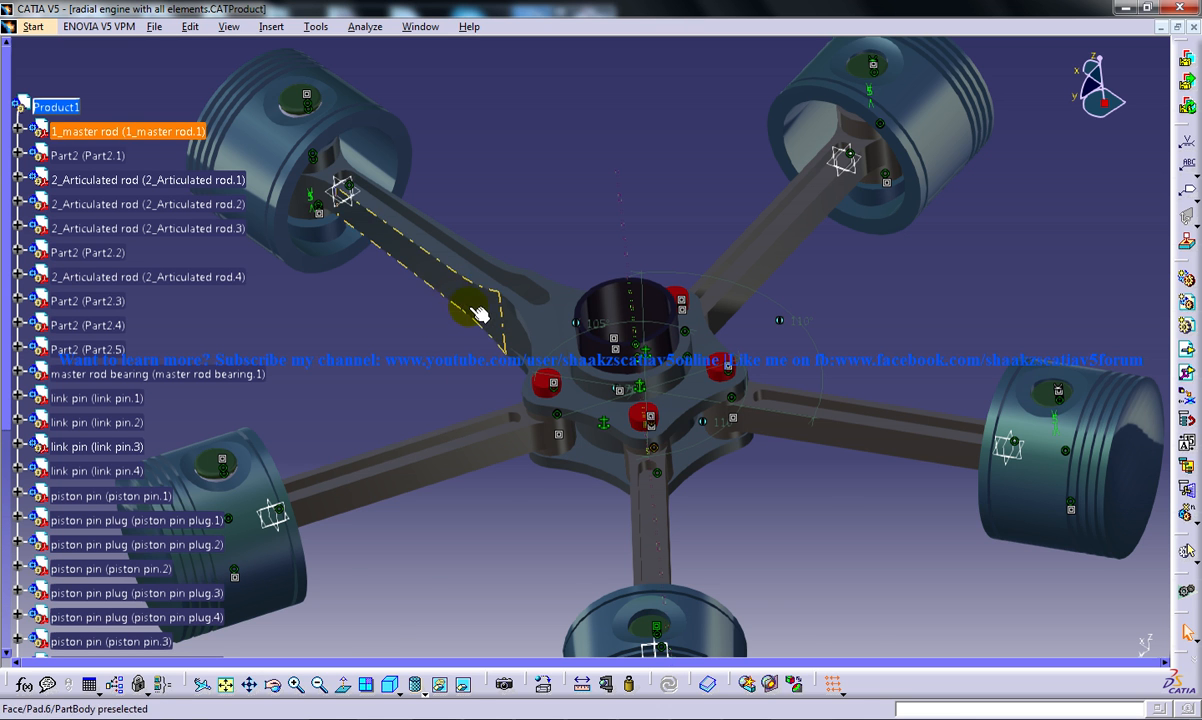
{"action": "left_click_drag", "start_coordinate": [480, 310], "coordinate": [368, 415]}
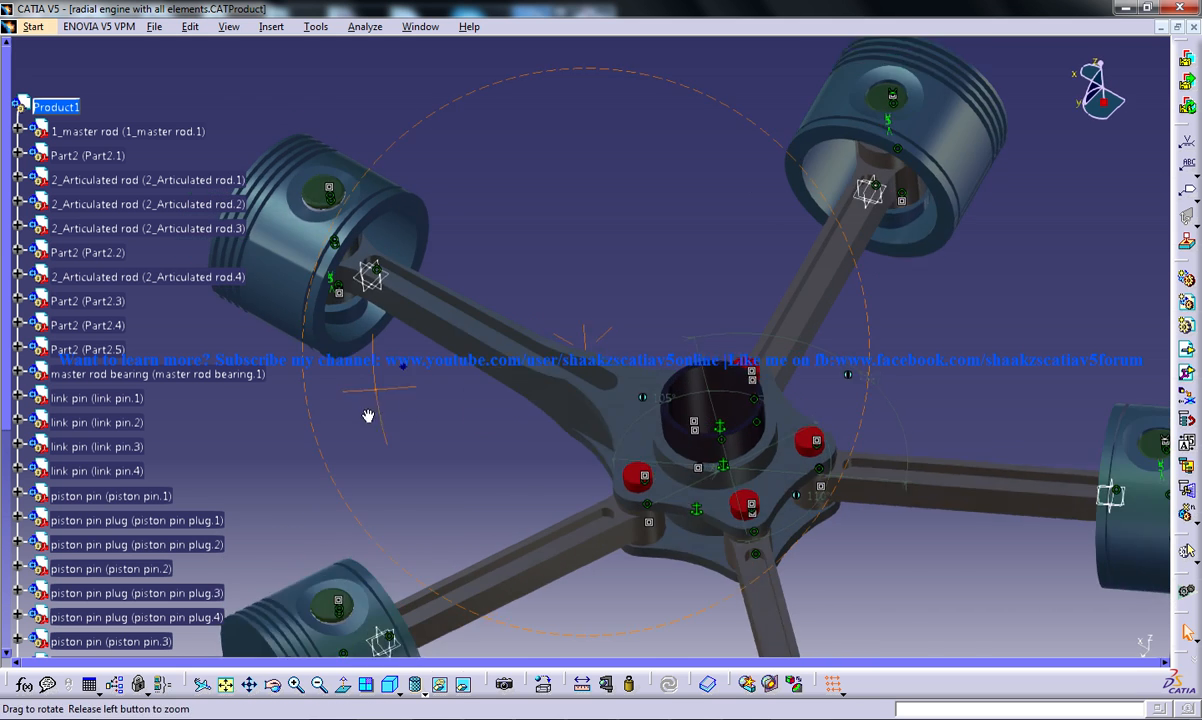
{"action": "left_click_drag", "start_coordinate": [368, 415], "coordinate": [573, 441]}
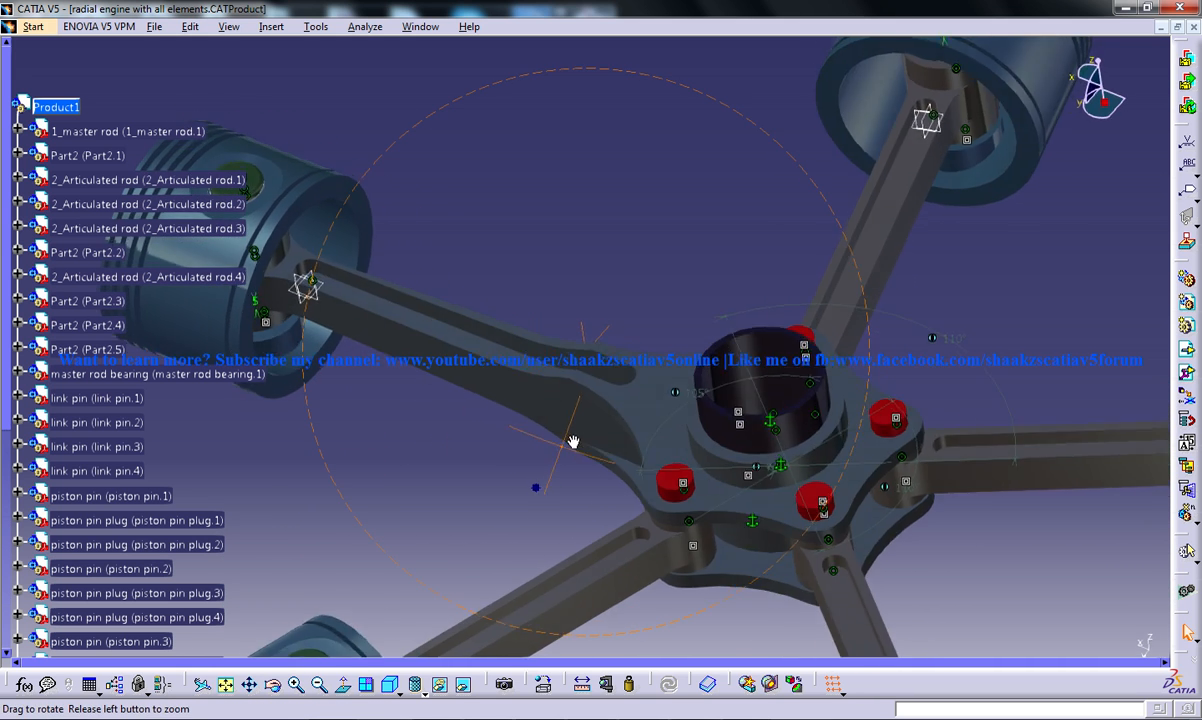
{"action": "left_click_drag", "start_coordinate": [573, 441], "coordinate": [685, 381]}
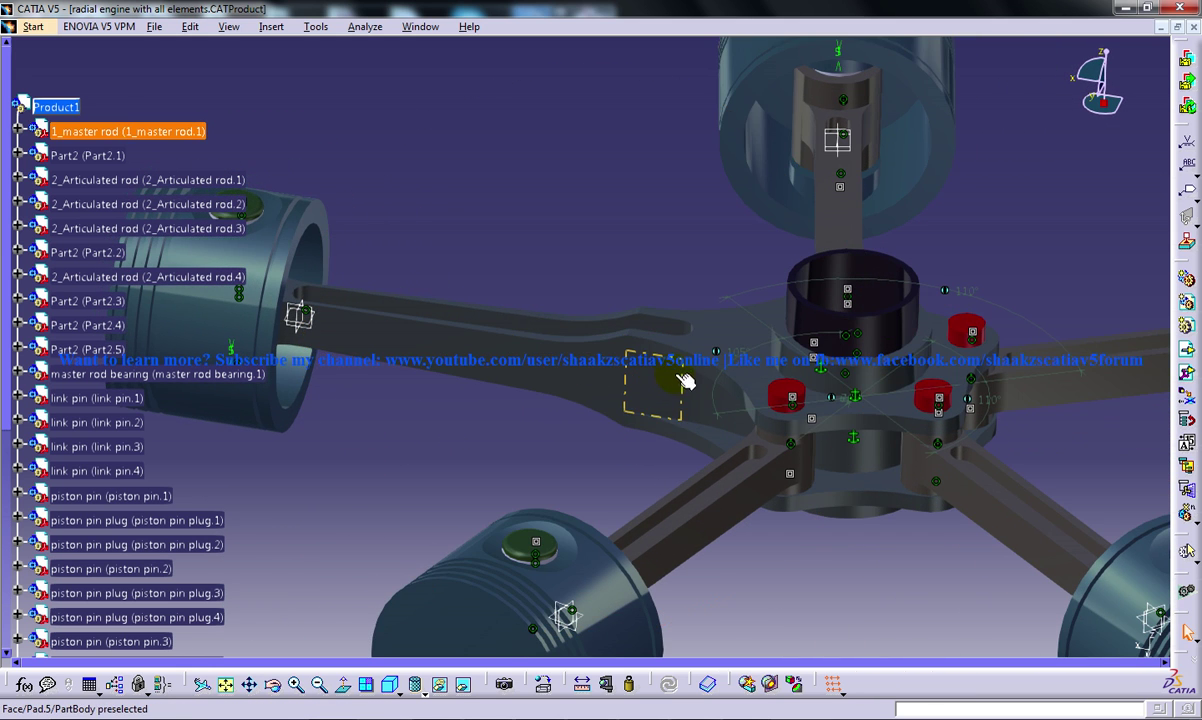
{"action": "left_click_drag", "start_coordinate": [685, 382], "coordinate": [630, 415]}
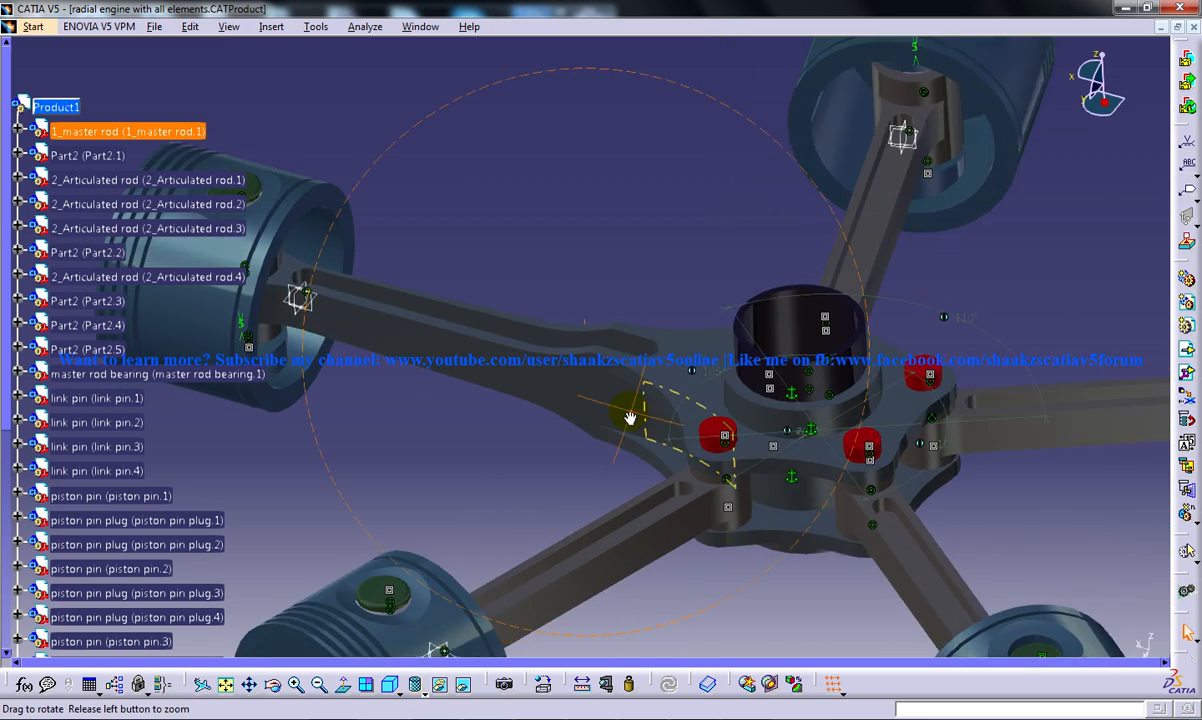
{"action": "left_click_drag", "start_coordinate": [630, 418], "coordinate": [513, 390]}
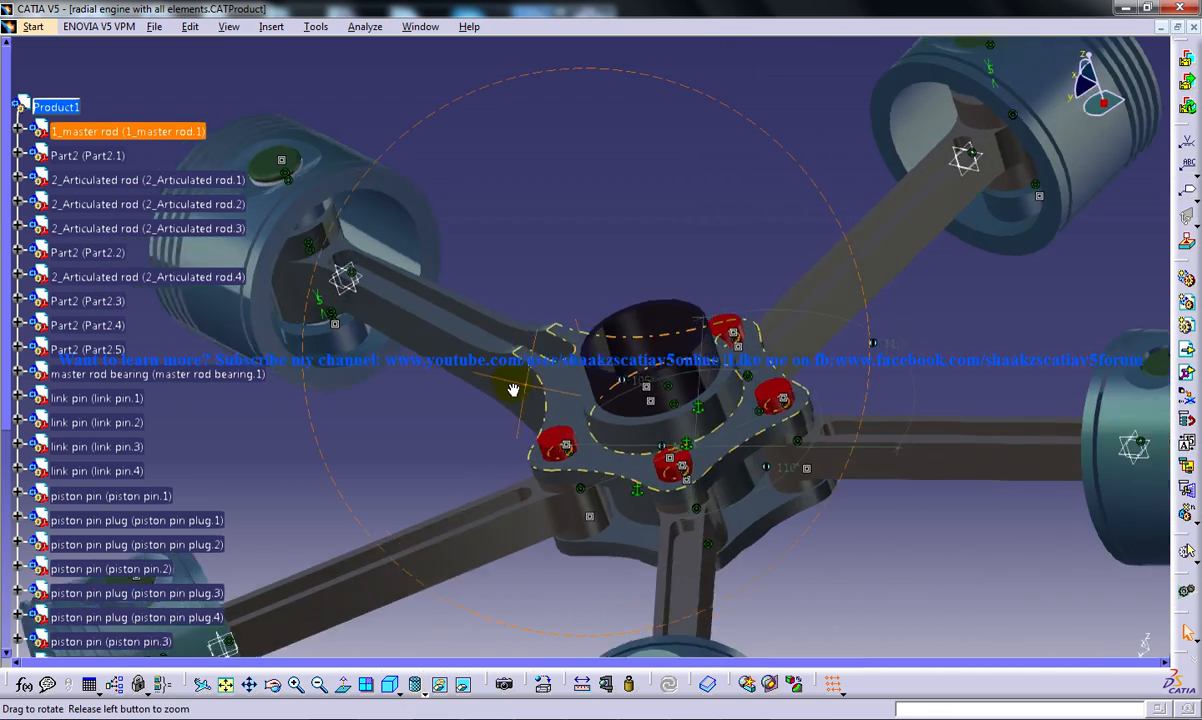
{"action": "left_click_drag", "start_coordinate": [512, 389], "coordinate": [475, 365]}
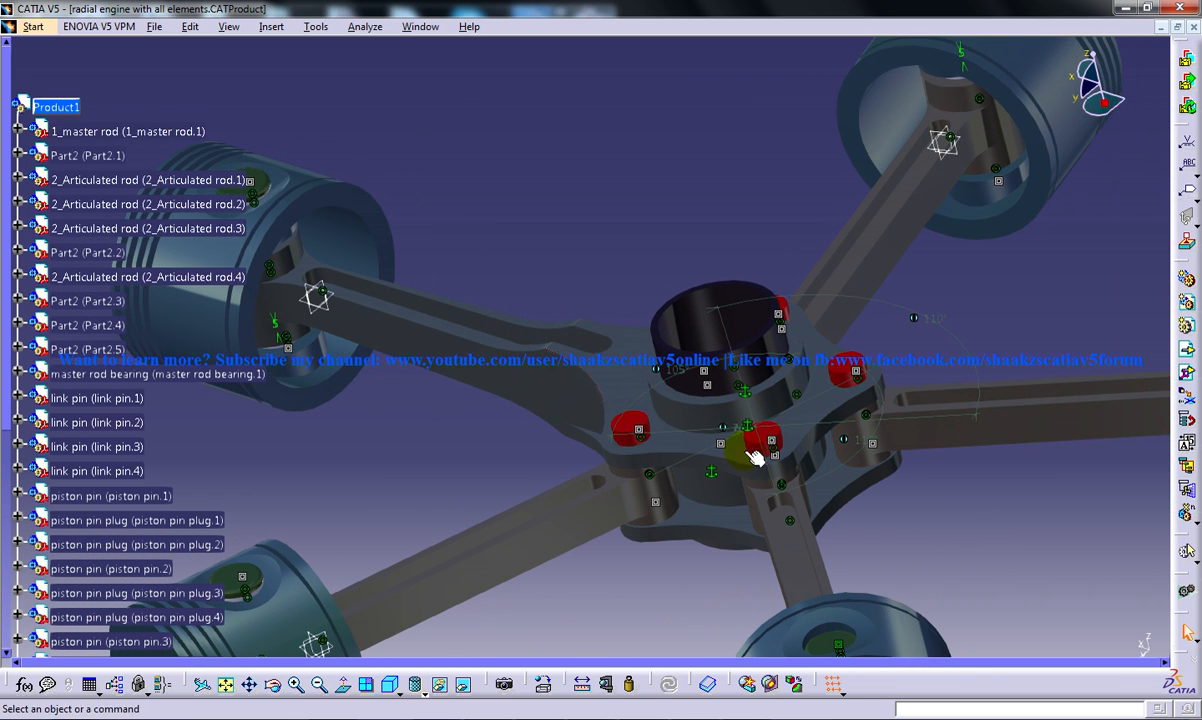
{"action": "left_click_drag", "start_coordinate": [757, 457], "coordinate": [785, 439]}
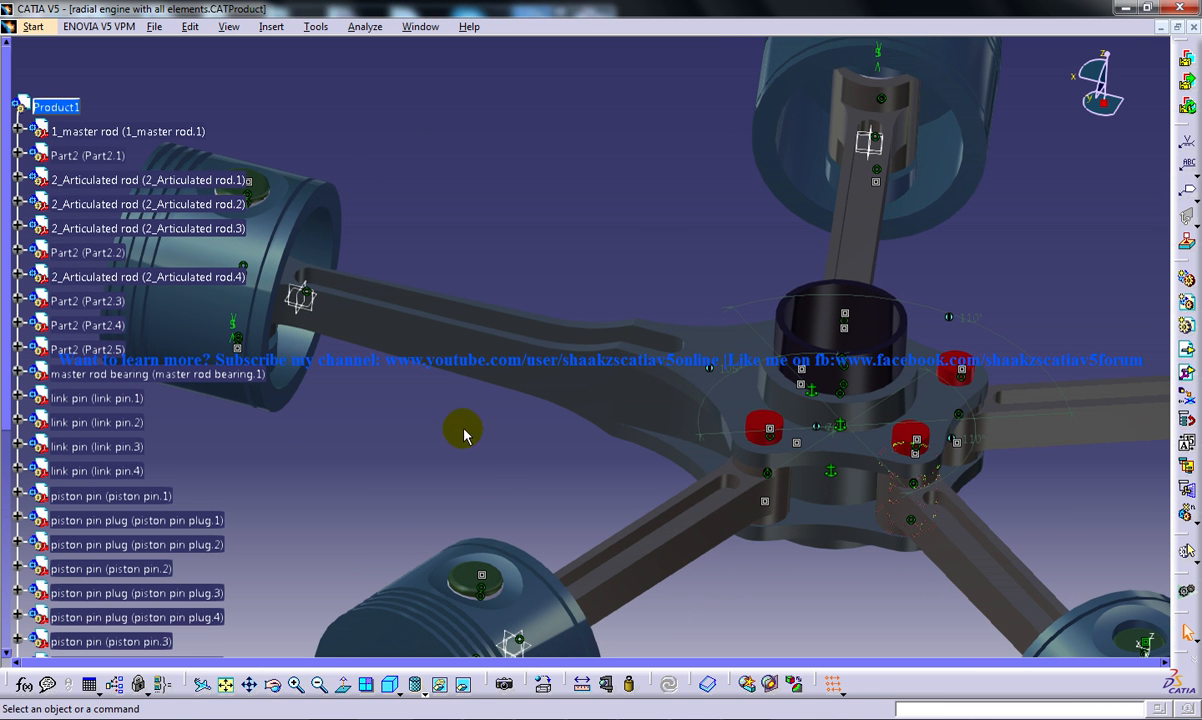
Orbit and zoom onto the nearest piston to inspect its bore and pin plug
{"action": "left_click_drag", "start_coordinate": [463, 435], "coordinate": [490, 365]}
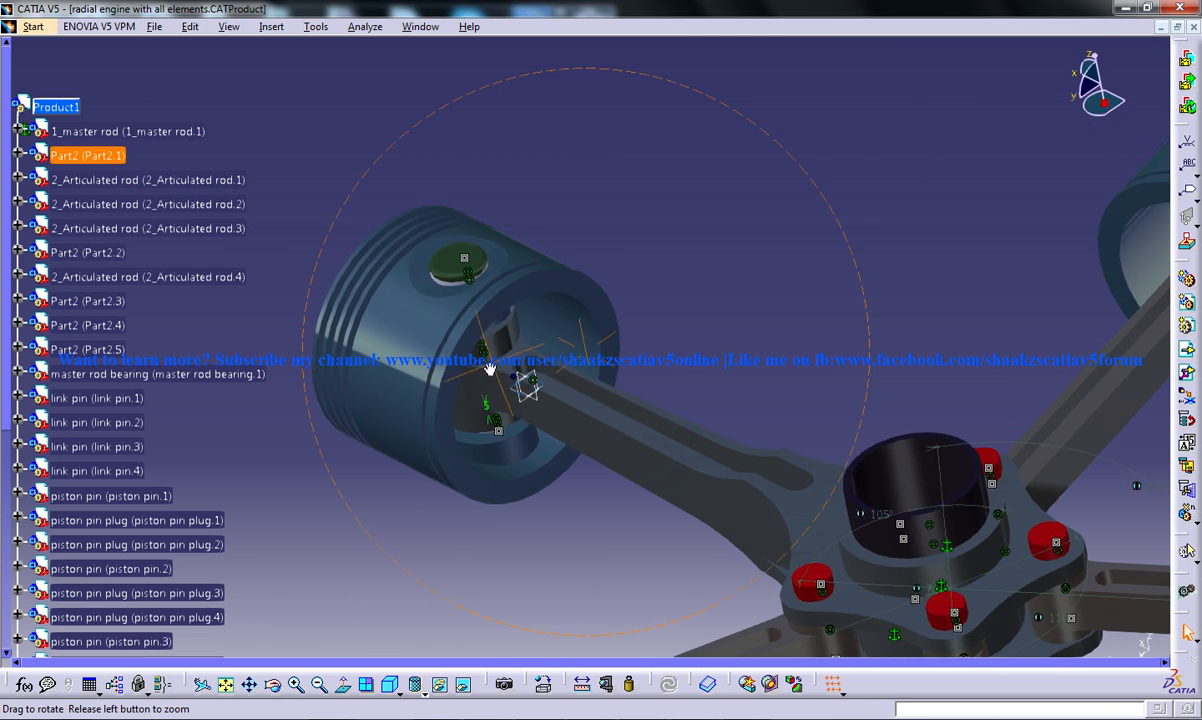
{"action": "left_click_drag", "start_coordinate": [490, 365], "coordinate": [520, 300]}
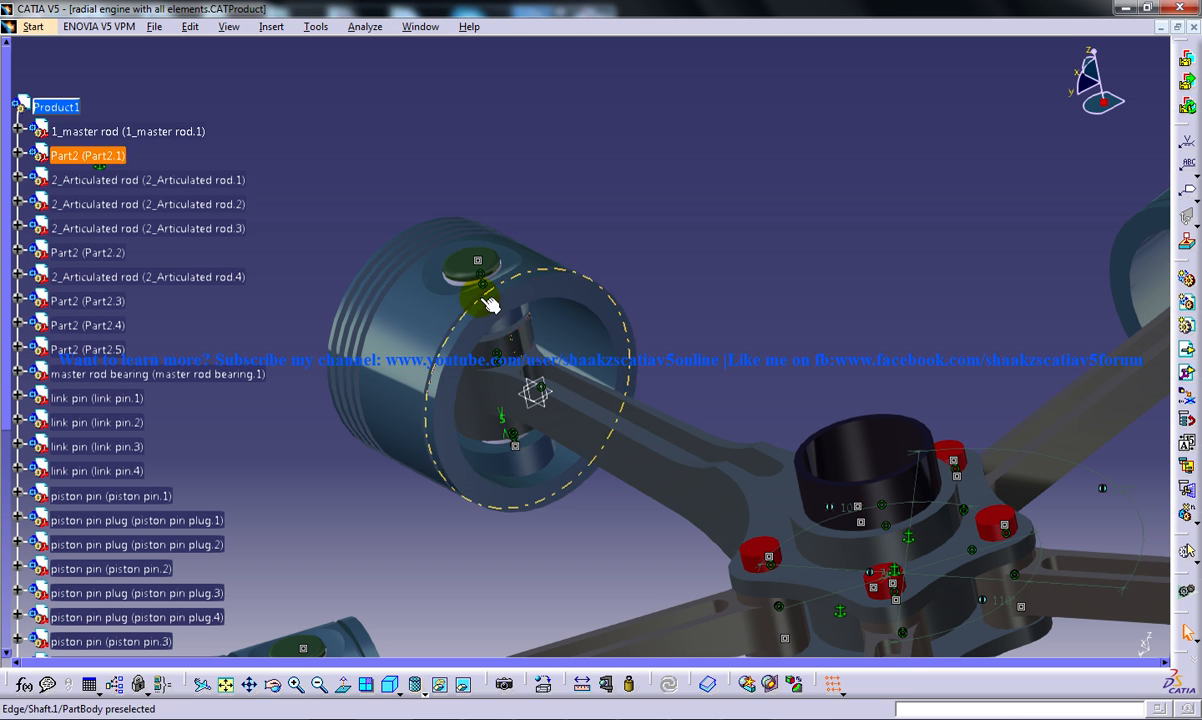
{"action": "left_click_drag", "start_coordinate": [490, 305], "coordinate": [458, 380]}
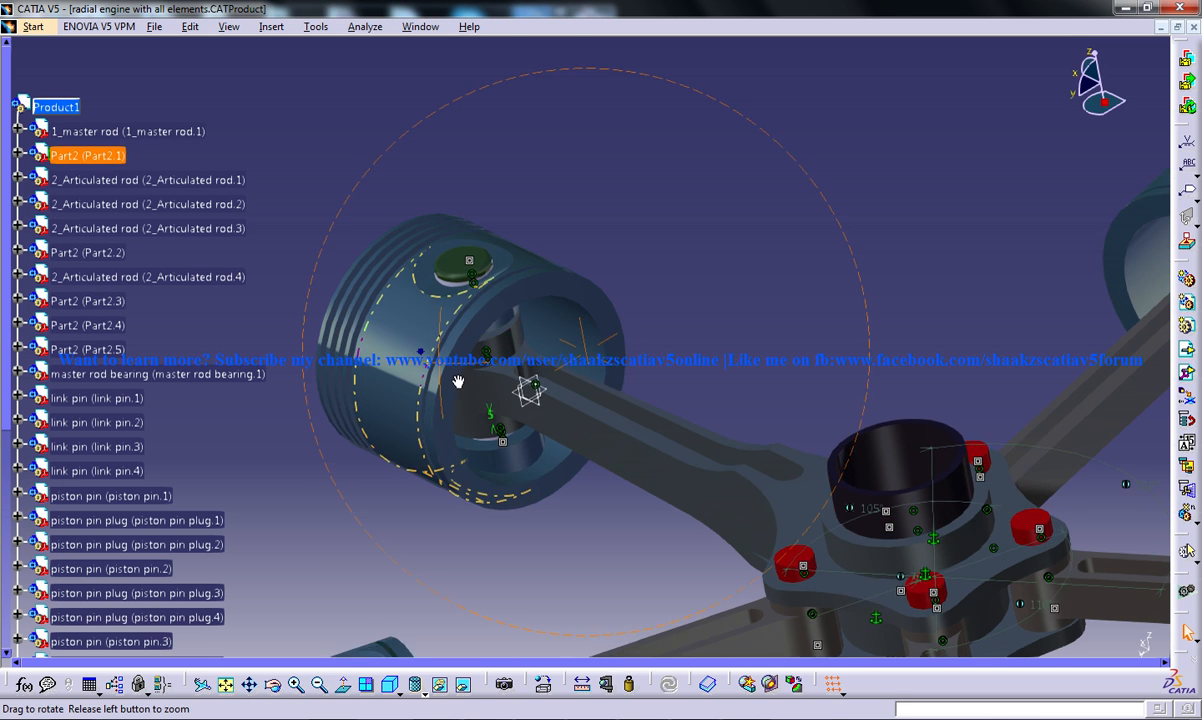
{"action": "left_click_drag", "start_coordinate": [458, 380], "coordinate": [495, 303]}
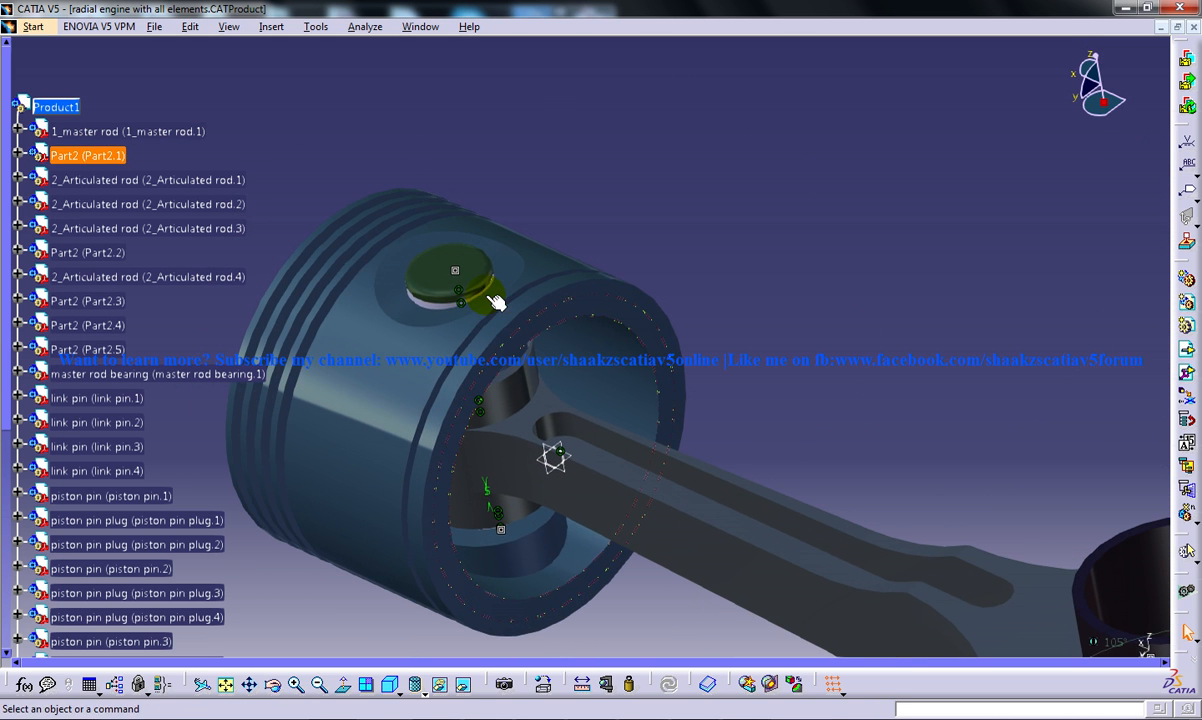
{"action": "mouse_move", "coordinate": [483, 288]}
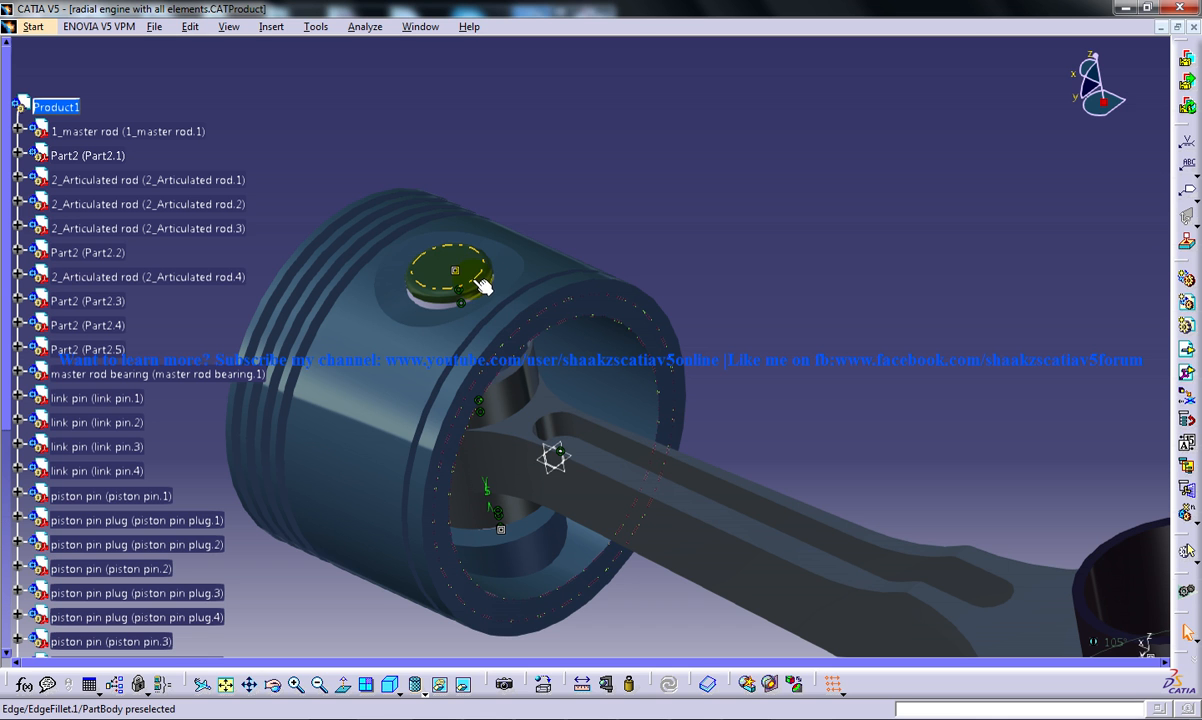
{"action": "mouse_move", "coordinate": [478, 293]}
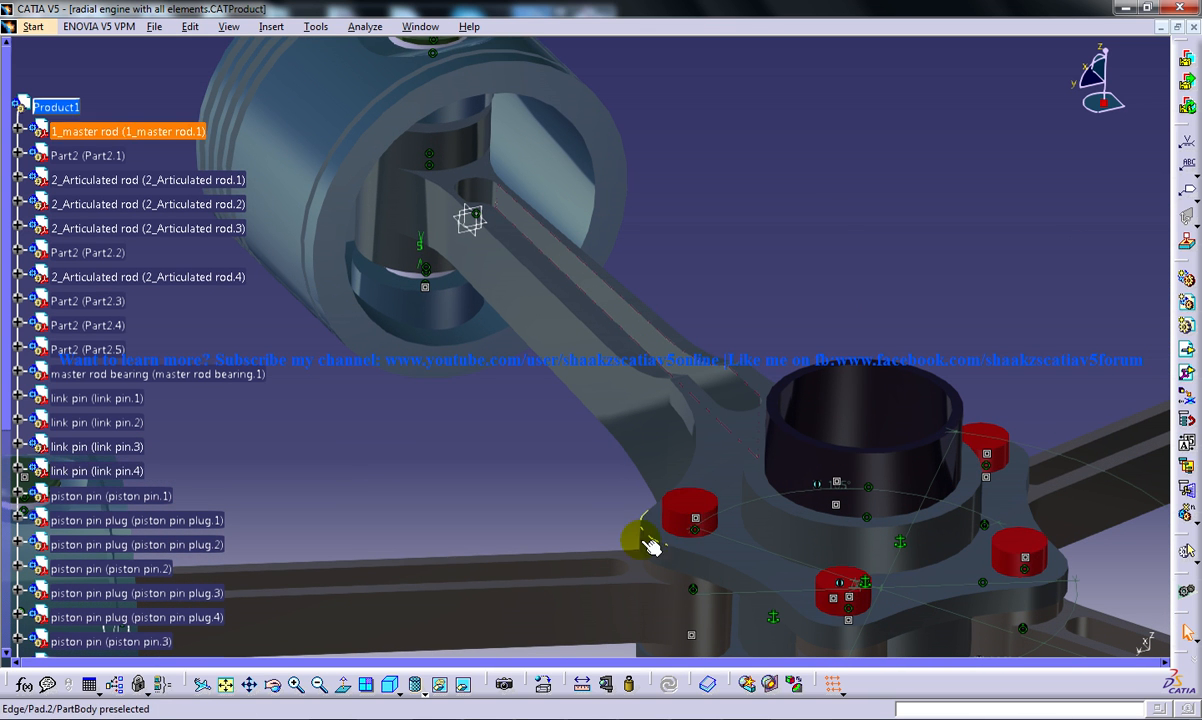
{"action": "mouse_move", "coordinate": [725, 480]}
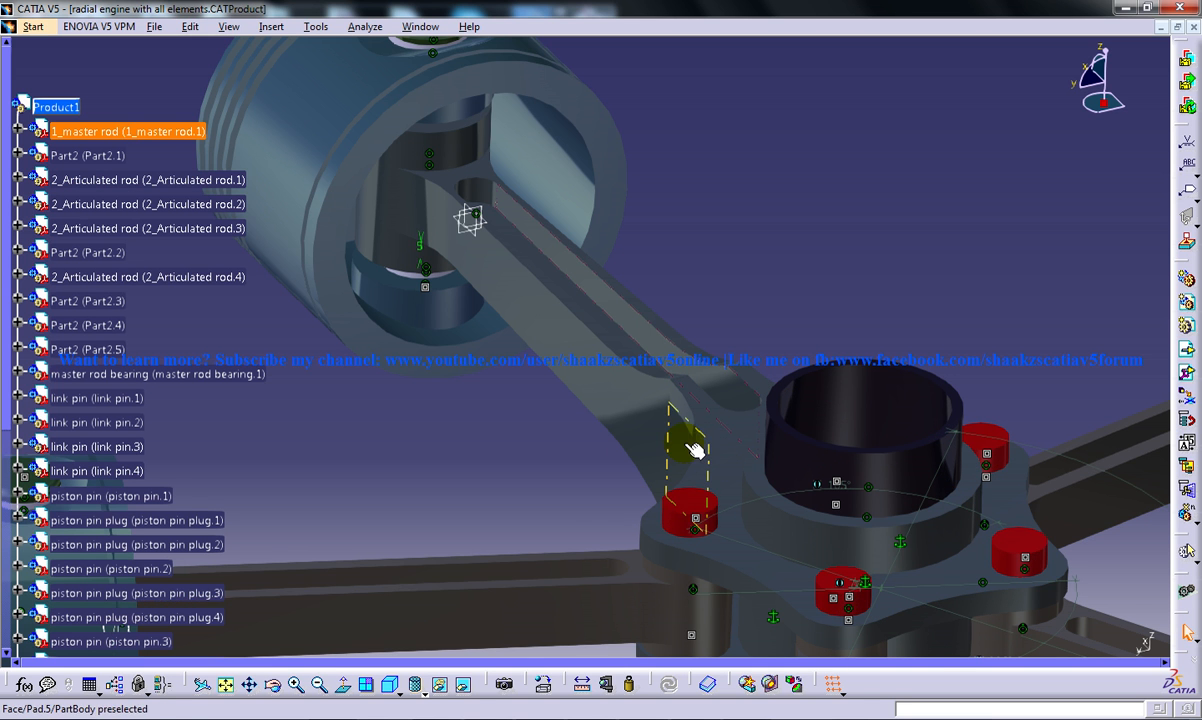
Zoom out from the piston and turn the engine to a top-down star view
{"action": "left_click_drag", "start_coordinate": [695, 448], "coordinate": [693, 582]}
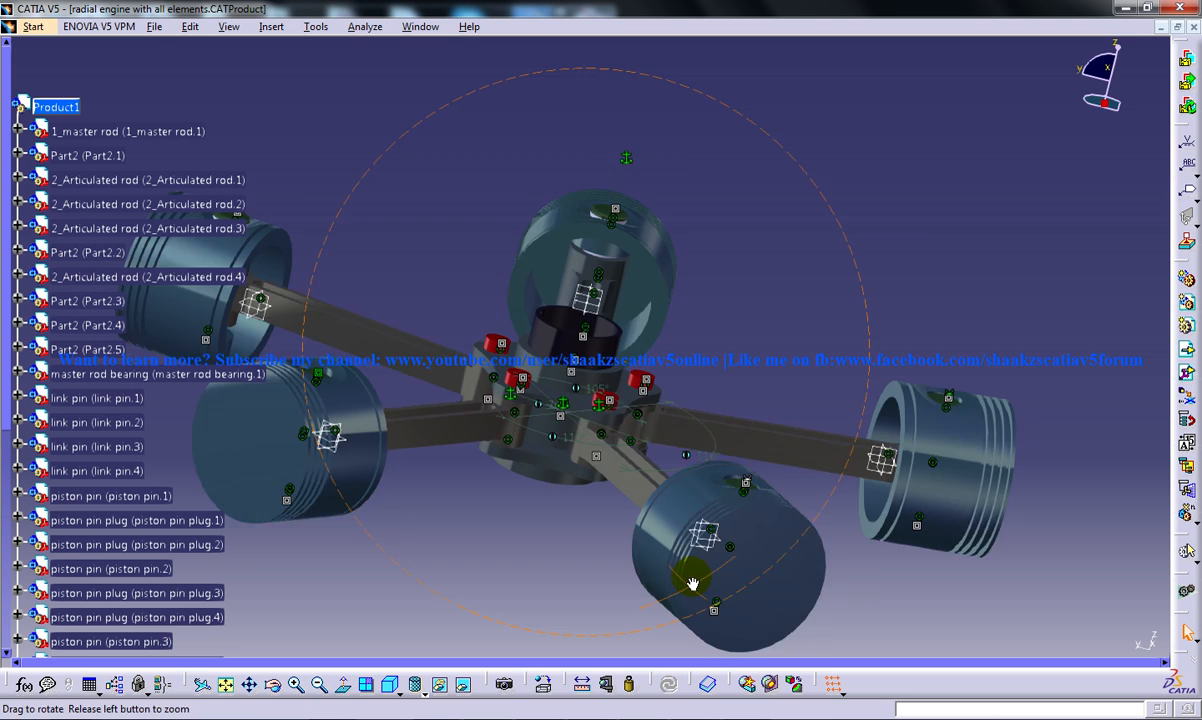
{"action": "left_click_drag", "start_coordinate": [693, 582], "coordinate": [610, 590]}
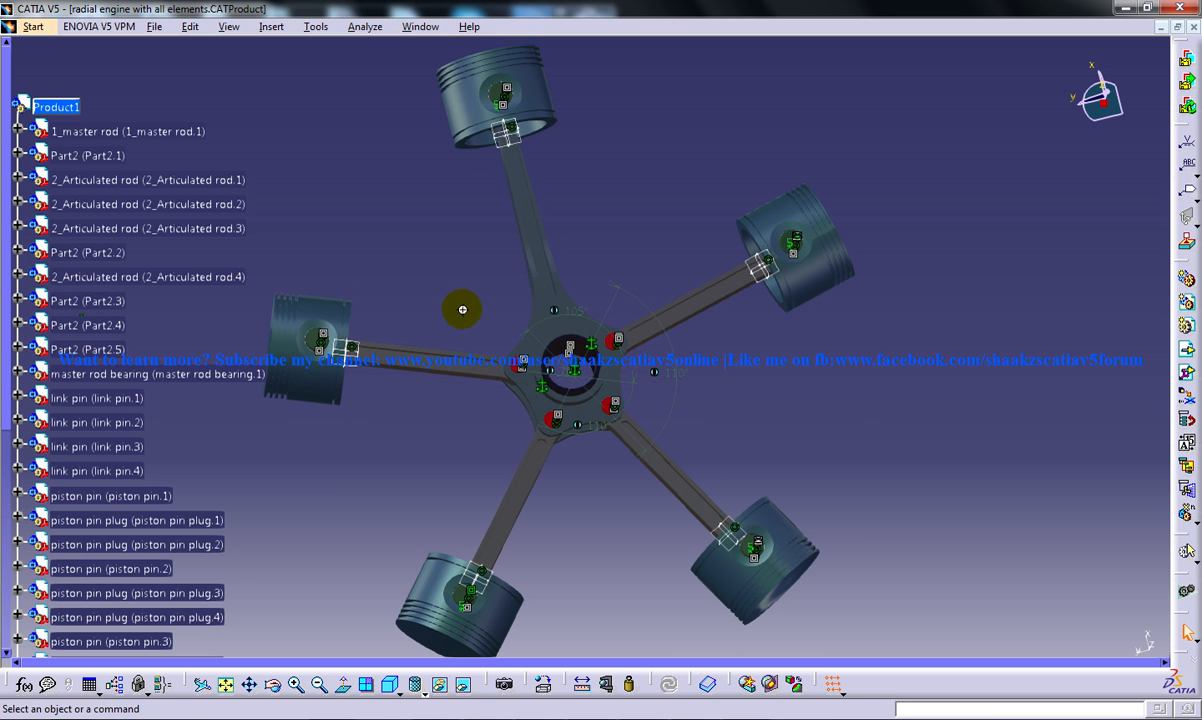
{"action": "left_click_drag", "start_coordinate": [462, 309], "coordinate": [461, 378]}
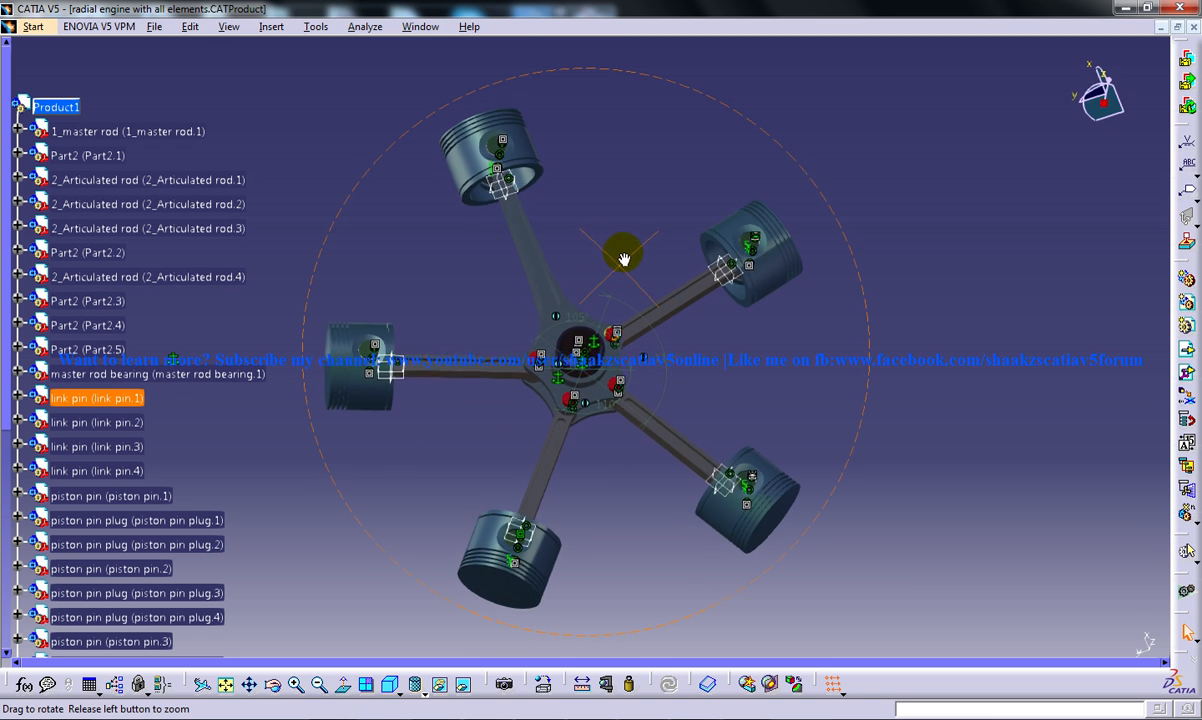
{"action": "left_click_drag", "start_coordinate": [623, 258], "coordinate": [595, 358]}
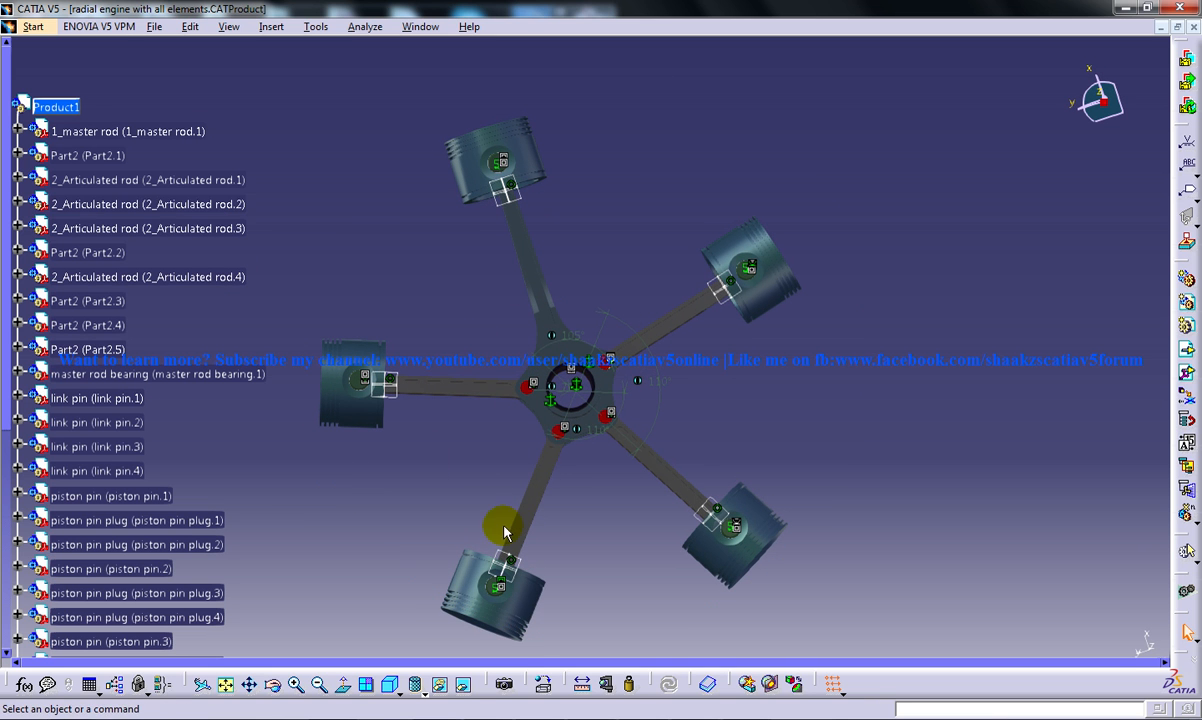
{"action": "left_click_drag", "start_coordinate": [505, 530], "coordinate": [520, 390]}
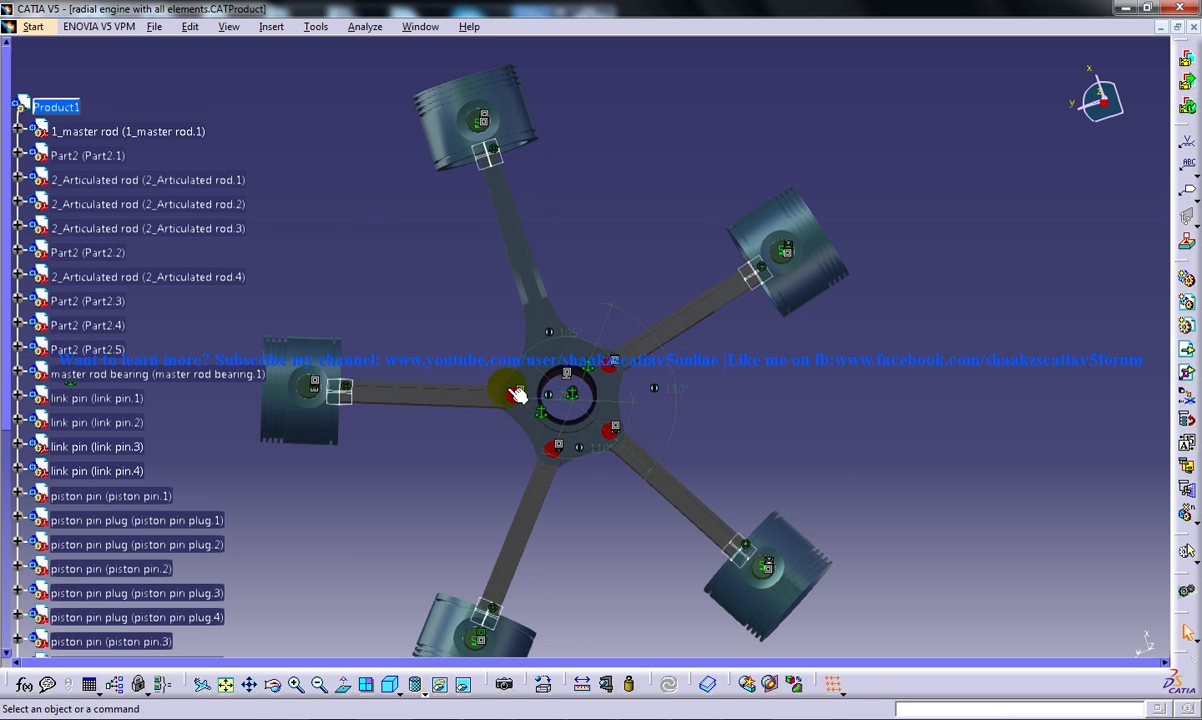
{"action": "mouse_move", "coordinate": [507, 441]}
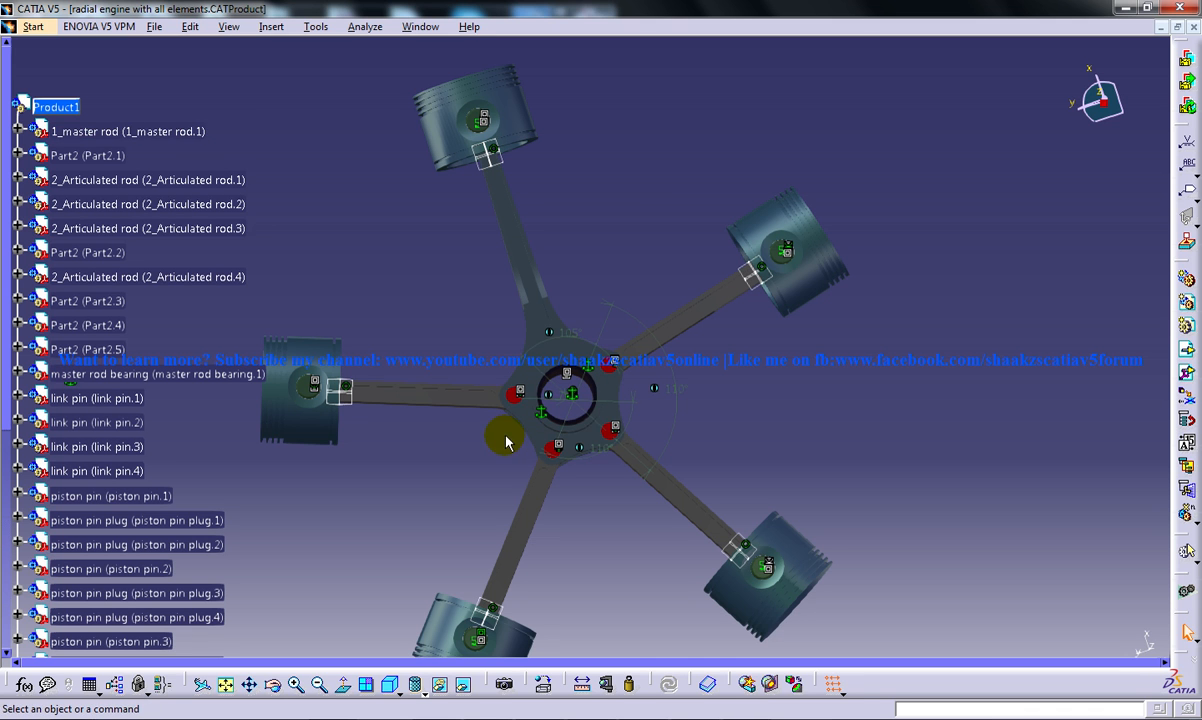
{"action": "mouse_move", "coordinate": [622, 323]}
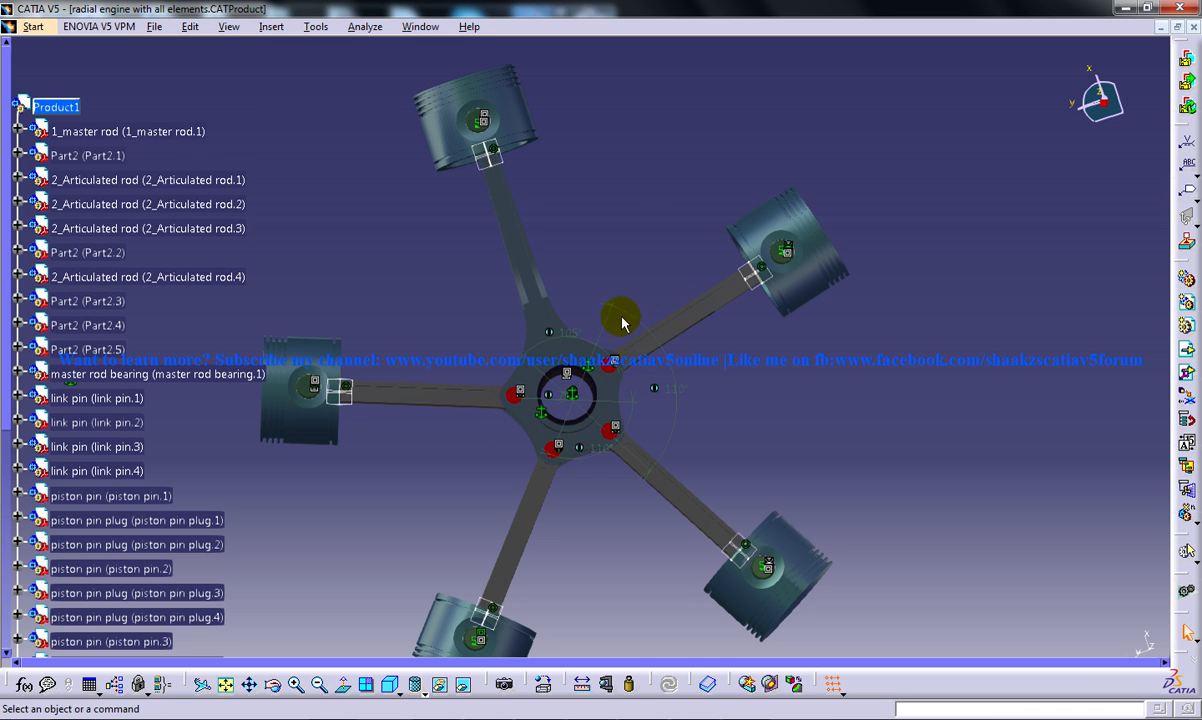
{"action": "mouse_move", "coordinate": [650, 406]}
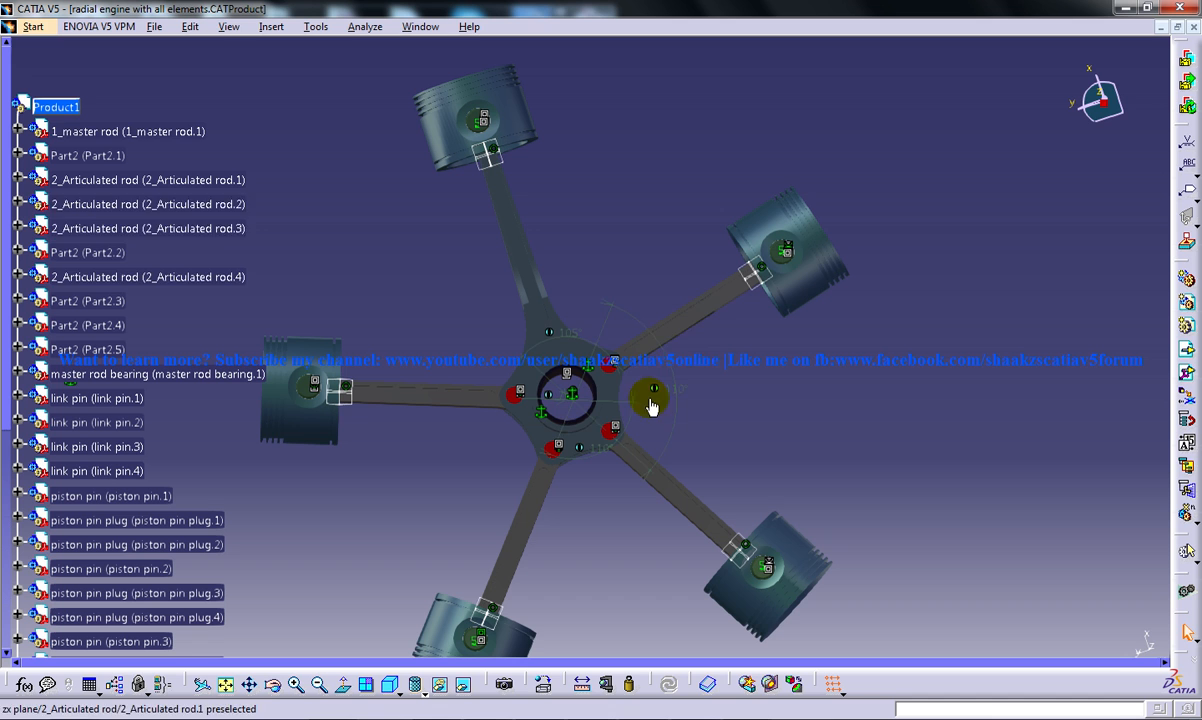
{"action": "mouse_move", "coordinate": [658, 298]}
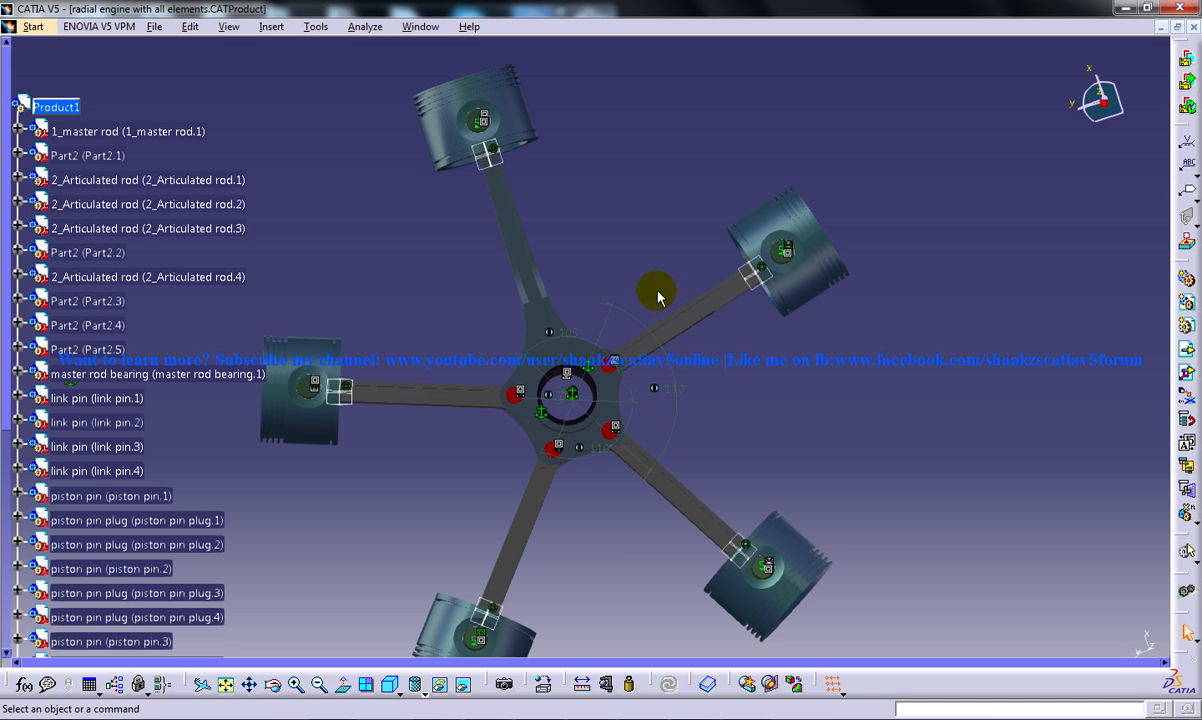
{"action": "mouse_move", "coordinate": [647, 312]}
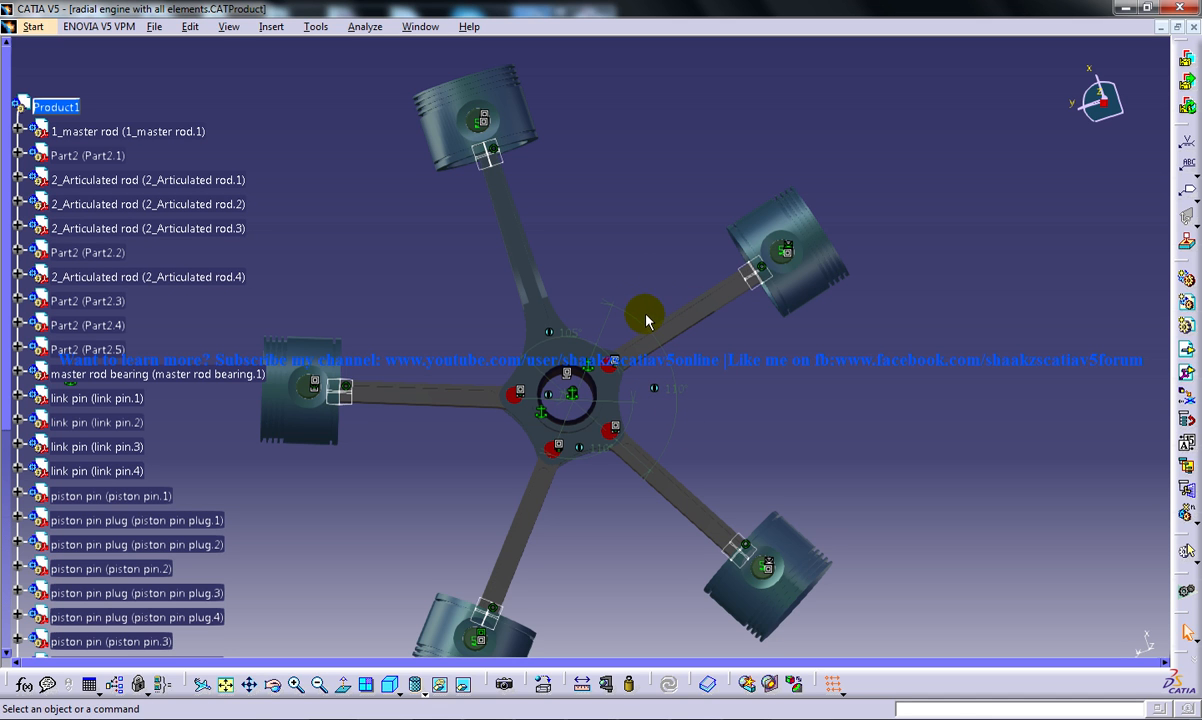
{"action": "mouse_move", "coordinate": [612, 345]}
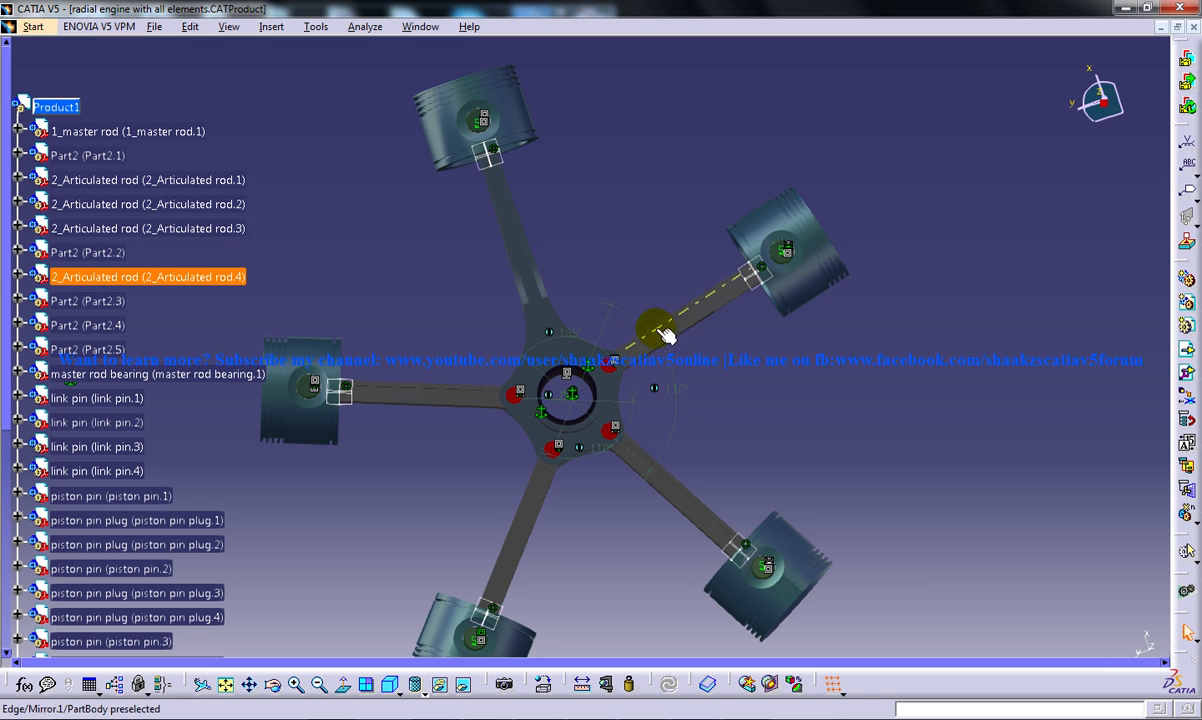
{"action": "mouse_move", "coordinate": [660, 335]}
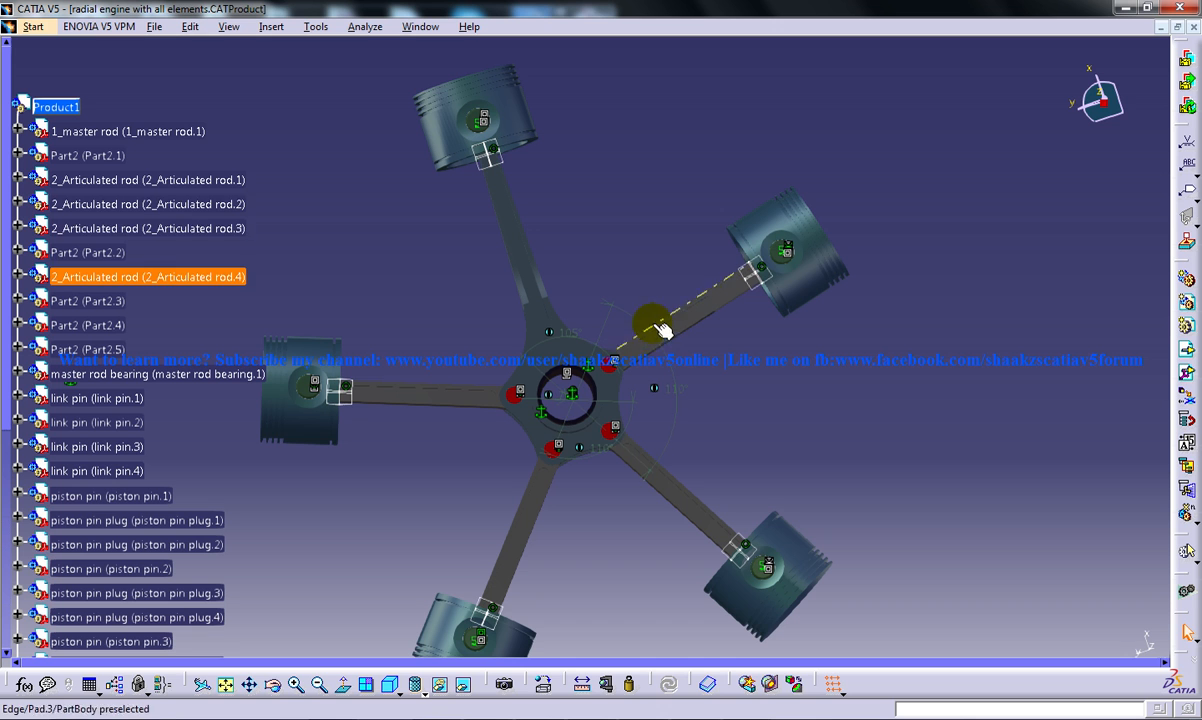
{"action": "mouse_move", "coordinate": [675, 342]}
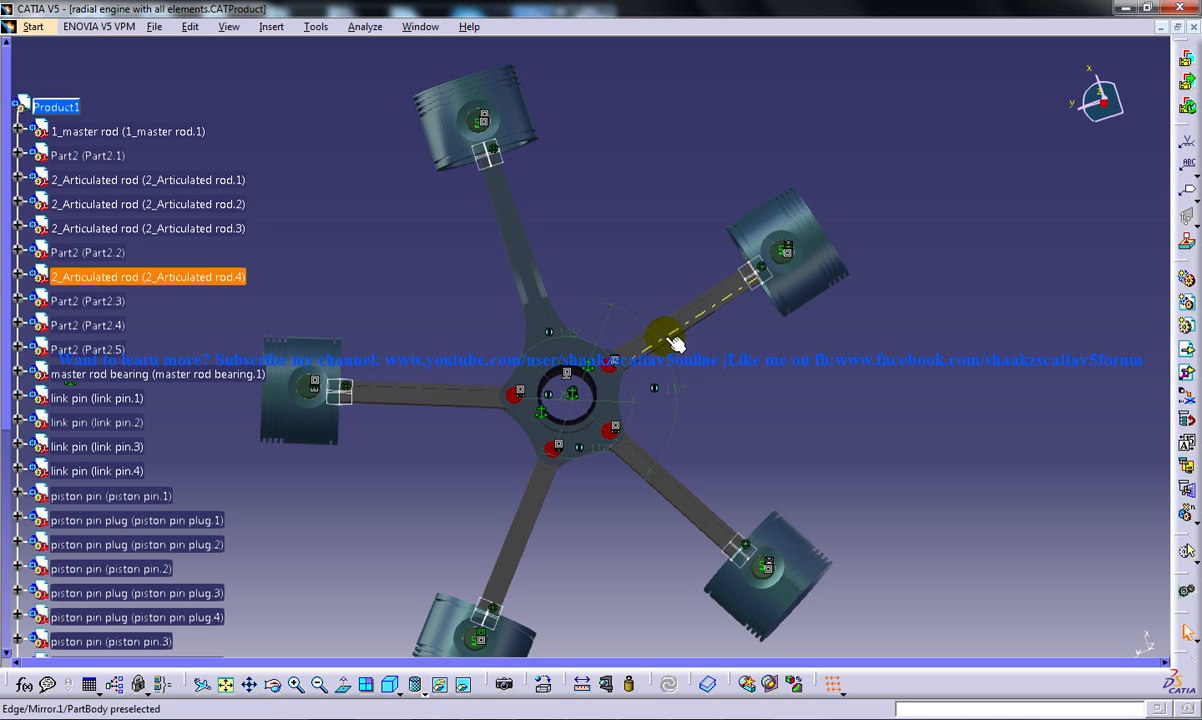
{"action": "left_click", "coordinate": [570, 395]}
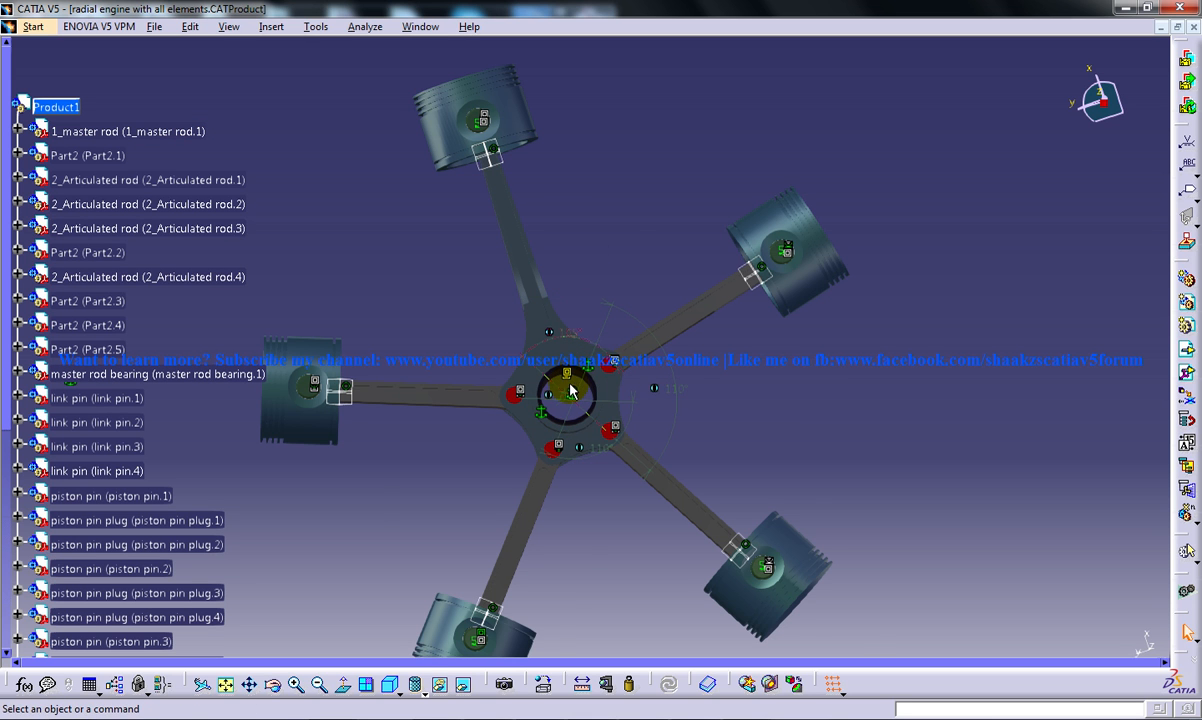
Enlarge the engine, shift it lower left, and tilt it into an oblique 3D view
{"action": "left_click_drag", "start_coordinate": [570, 390], "coordinate": [595, 260]}
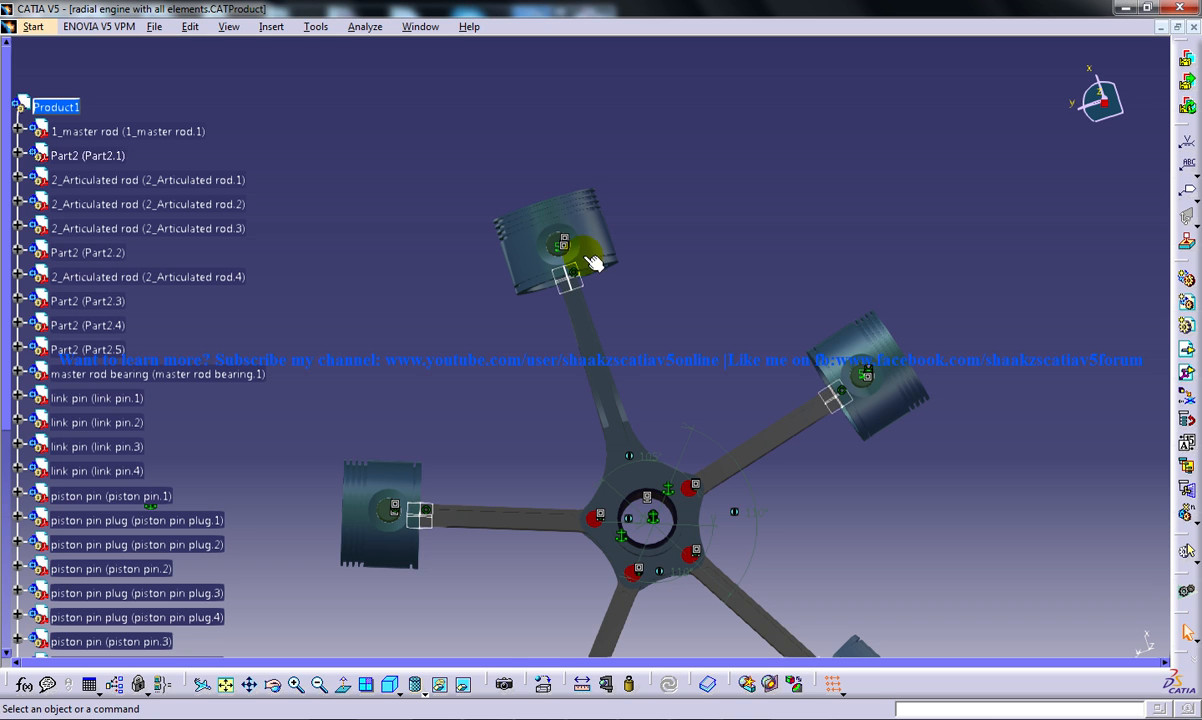
{"action": "mouse_move", "coordinate": [512, 88]}
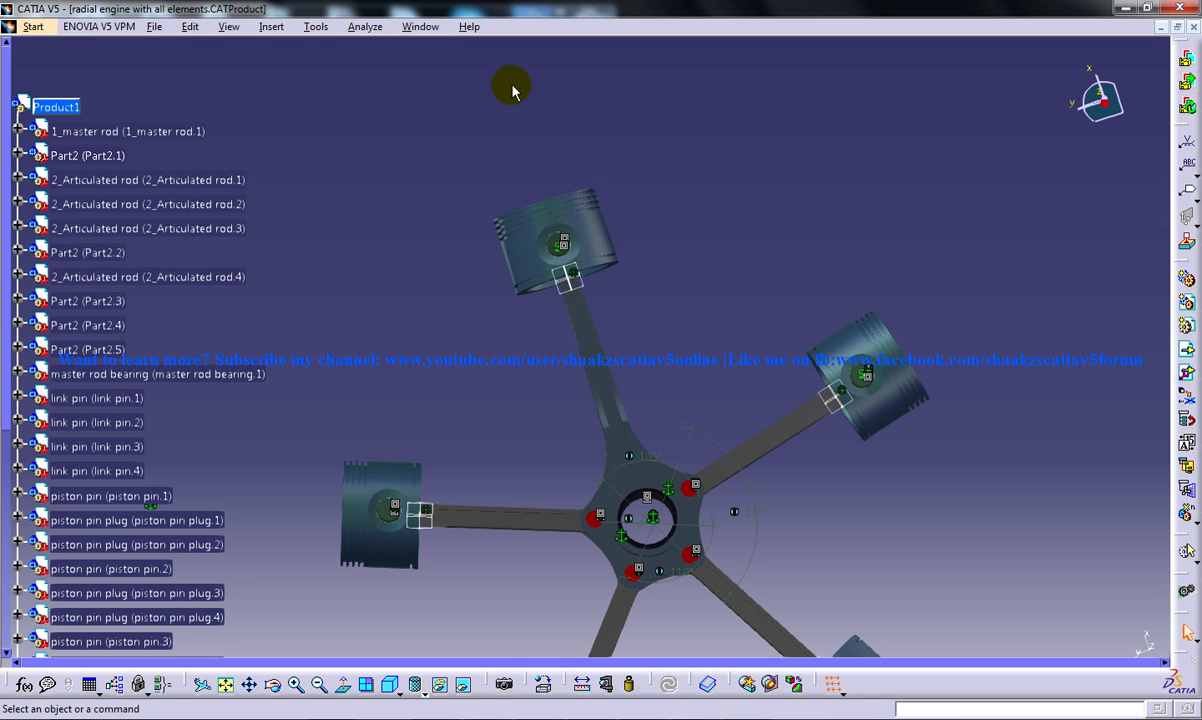
{"action": "mouse_move", "coordinate": [470, 200]}
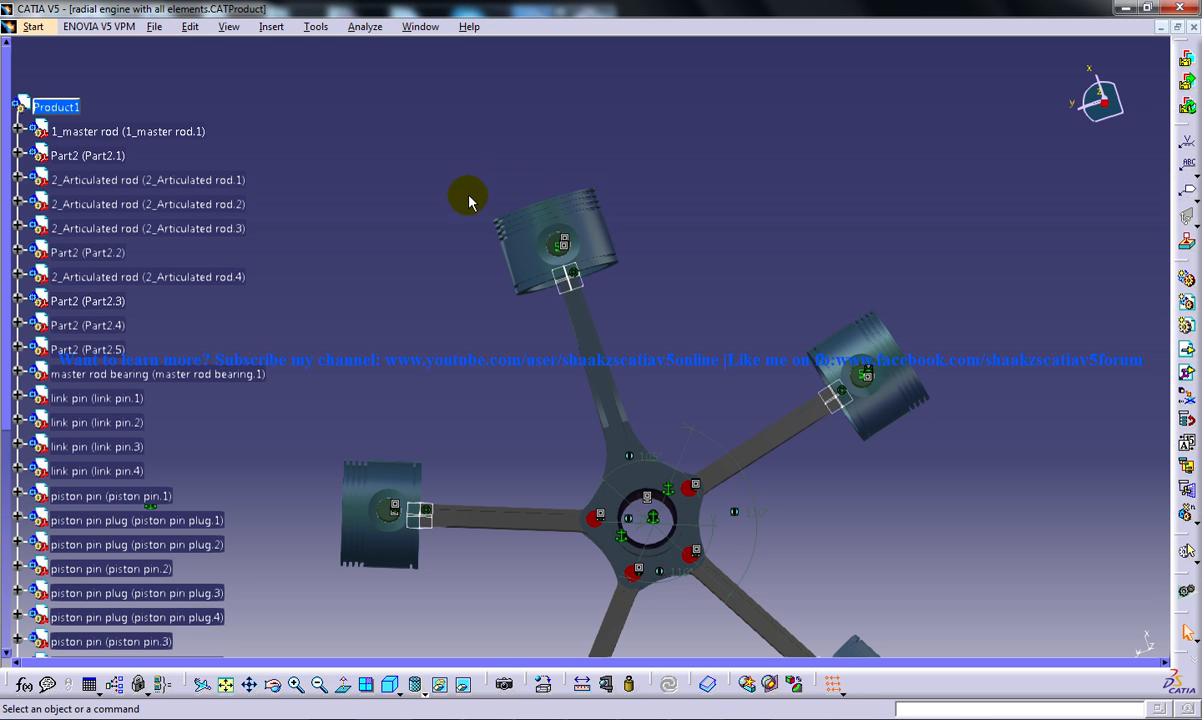
{"action": "mouse_move", "coordinate": [667, 508]}
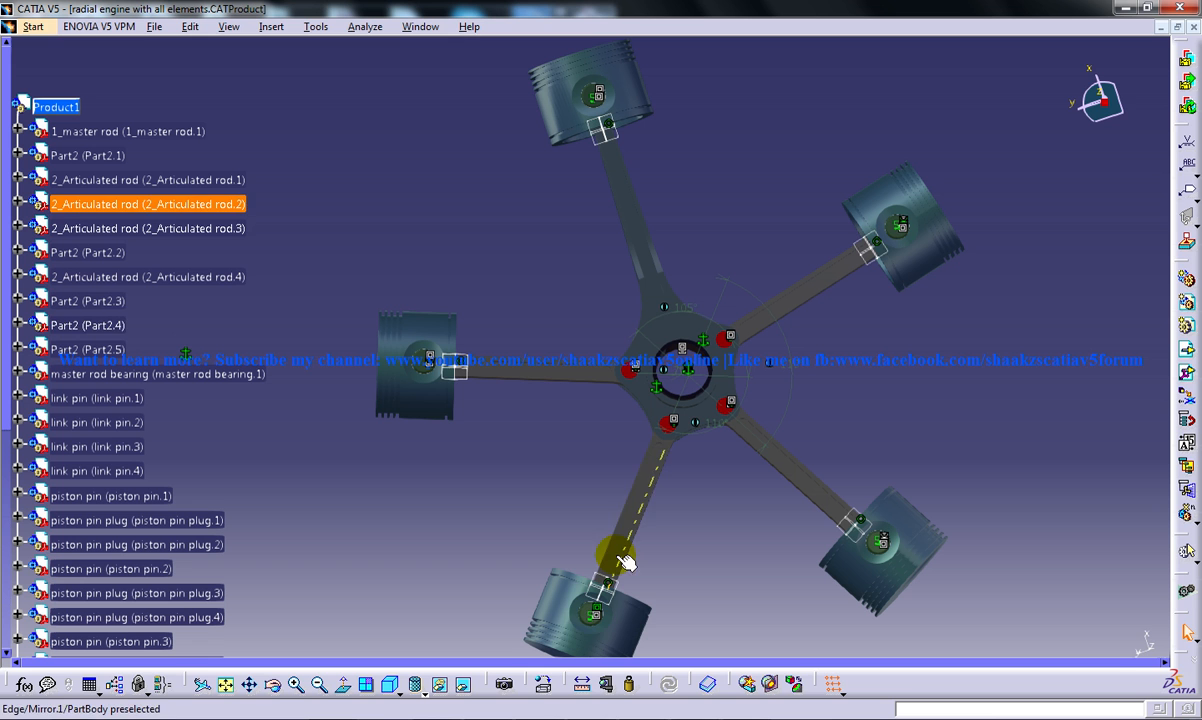
{"action": "mouse_move", "coordinate": [632, 510]}
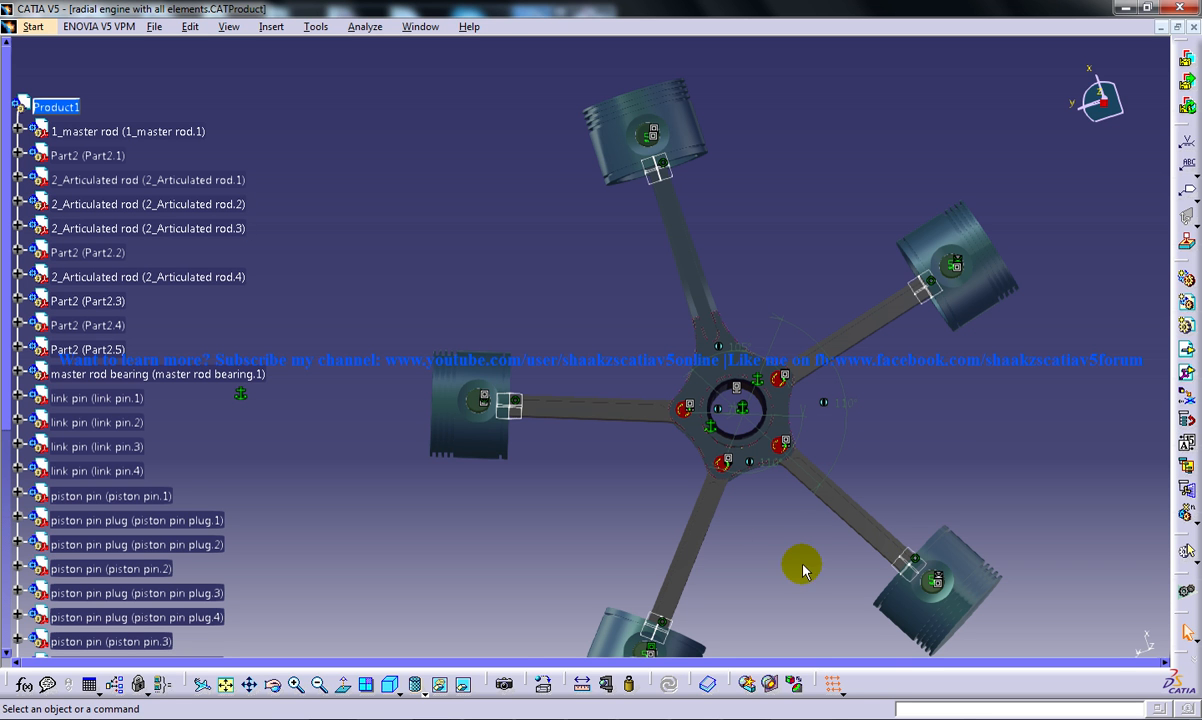
{"action": "left_click_drag", "start_coordinate": [803, 568], "coordinate": [765, 446]}
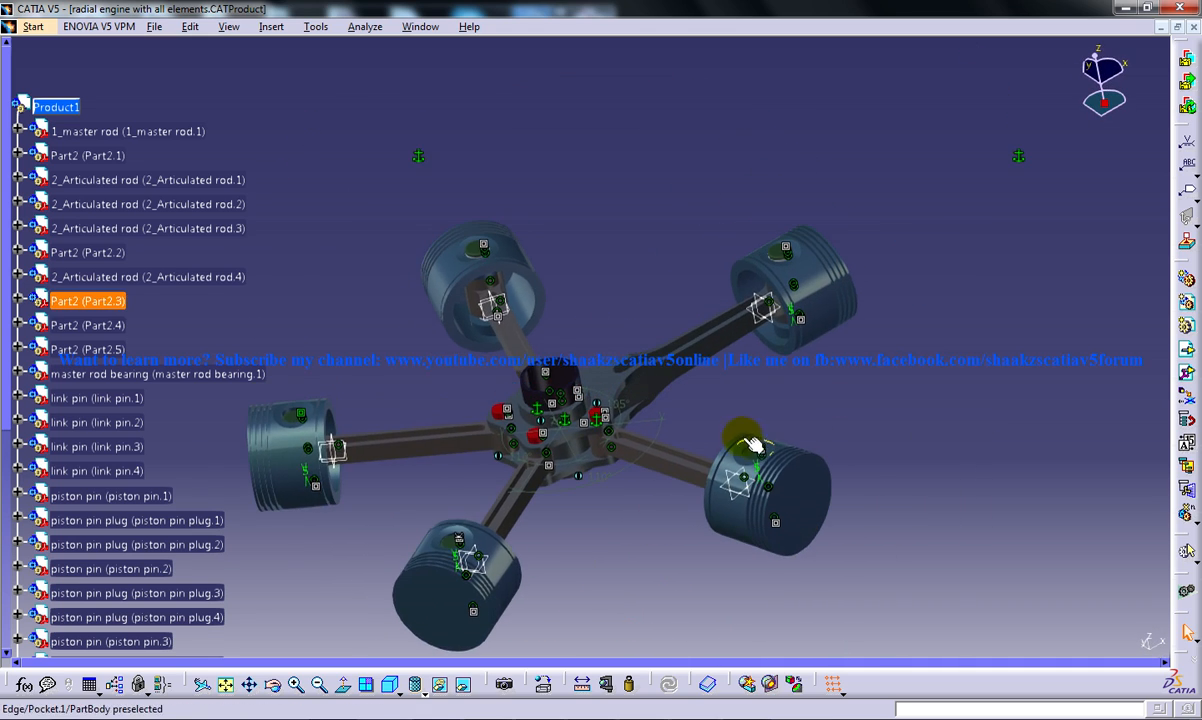
Orbit the engine through several oblique angles, ending at a low side-on view
{"action": "left_click_drag", "start_coordinate": [750, 445], "coordinate": [455, 500]}
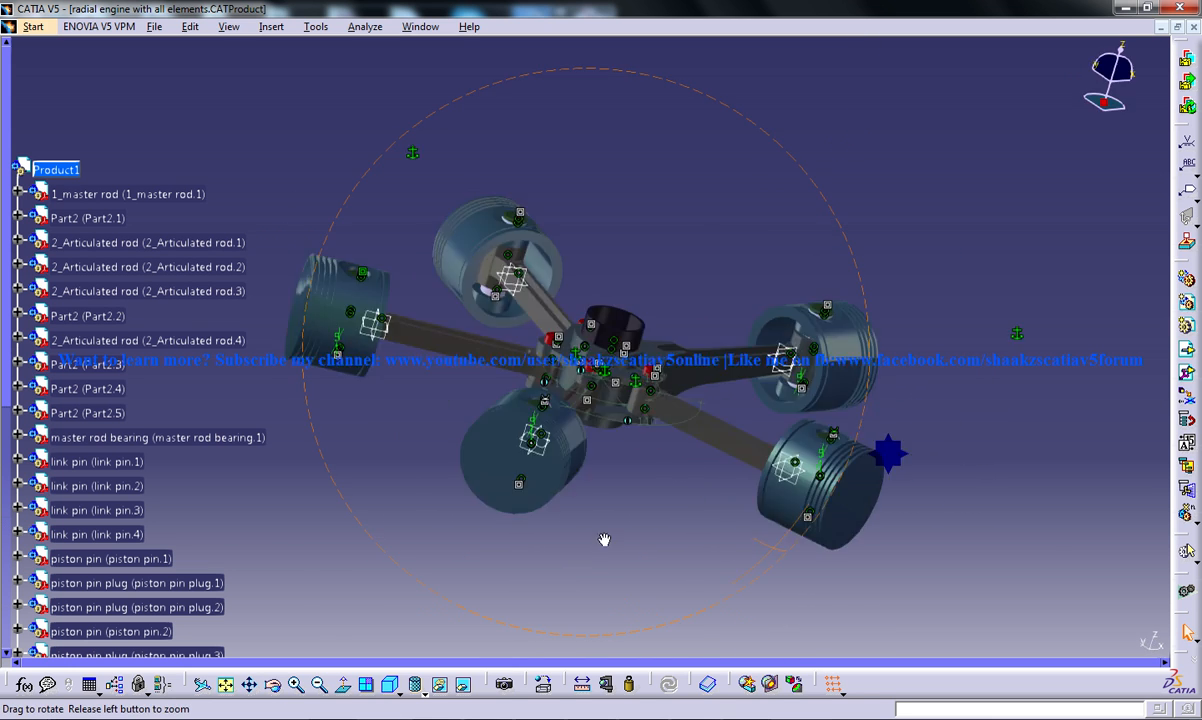
{"action": "left_click_drag", "start_coordinate": [603, 540], "coordinate": [512, 492]}
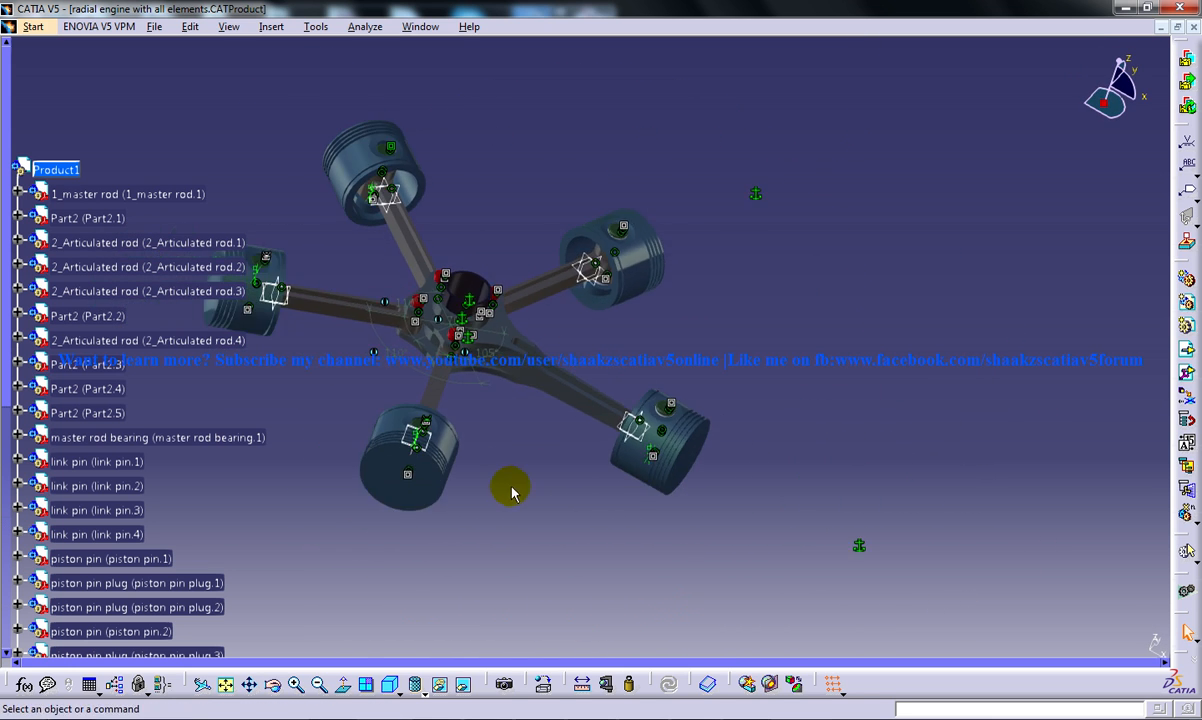
{"action": "left_click_drag", "start_coordinate": [510, 490], "coordinate": [615, 428]}
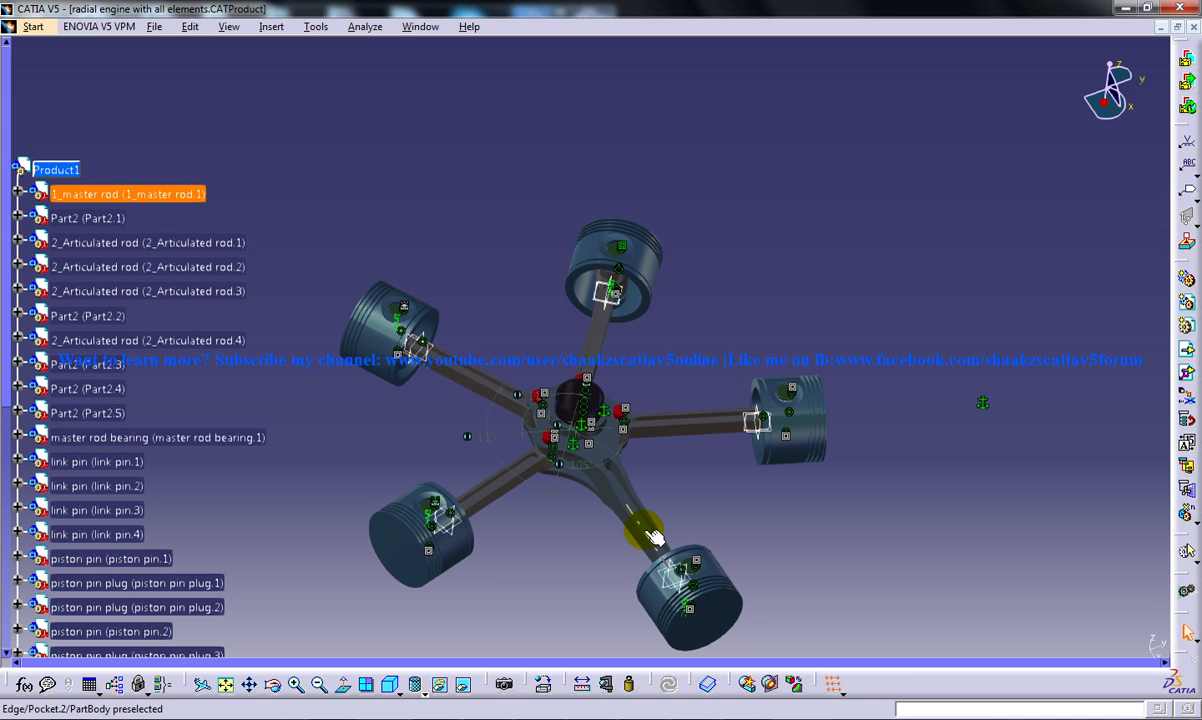
{"action": "left_click_drag", "start_coordinate": [655, 535], "coordinate": [770, 400]}
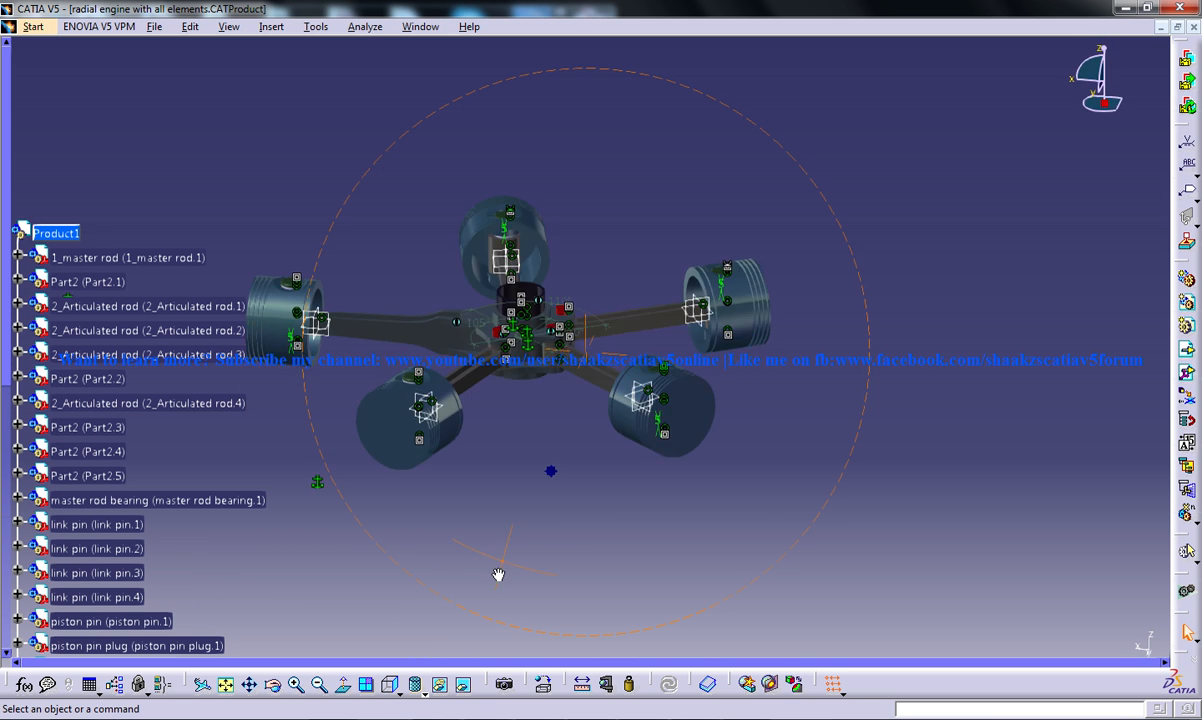
Orbit to see the five-piston star from above at a tilt, then zoom in
{"action": "left_click_drag", "start_coordinate": [499, 574], "coordinate": [492, 499]}
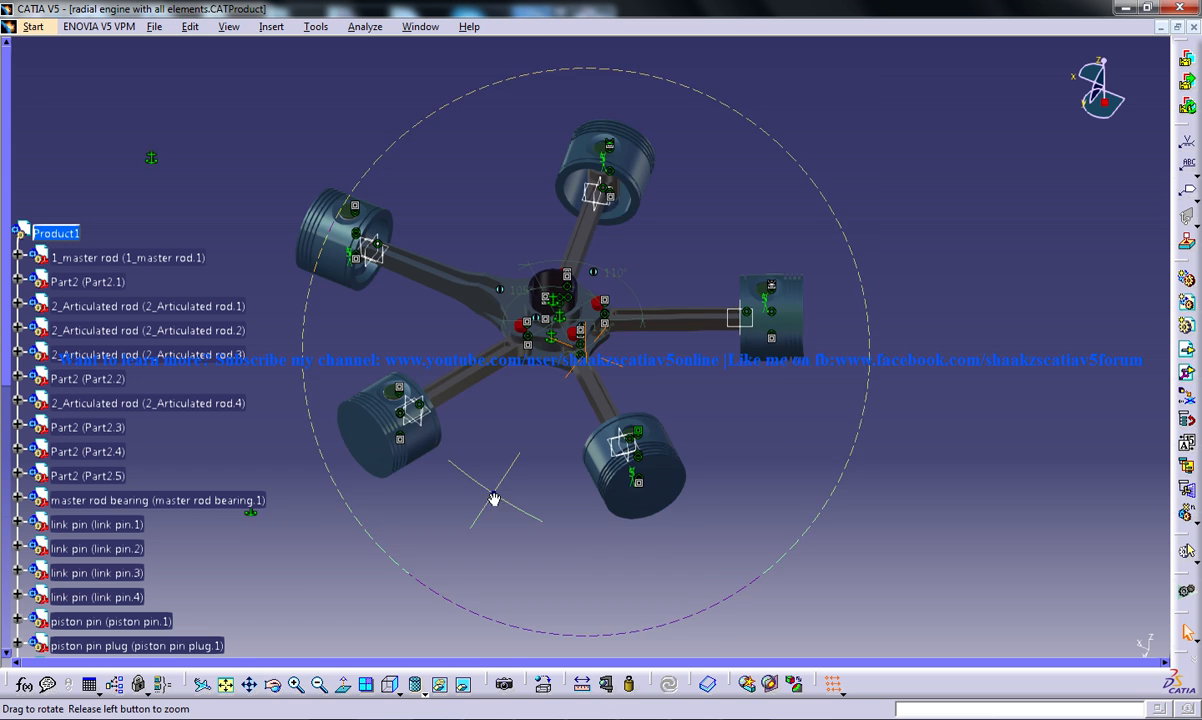
{"action": "left_click_drag", "start_coordinate": [491, 499], "coordinate": [553, 502]}
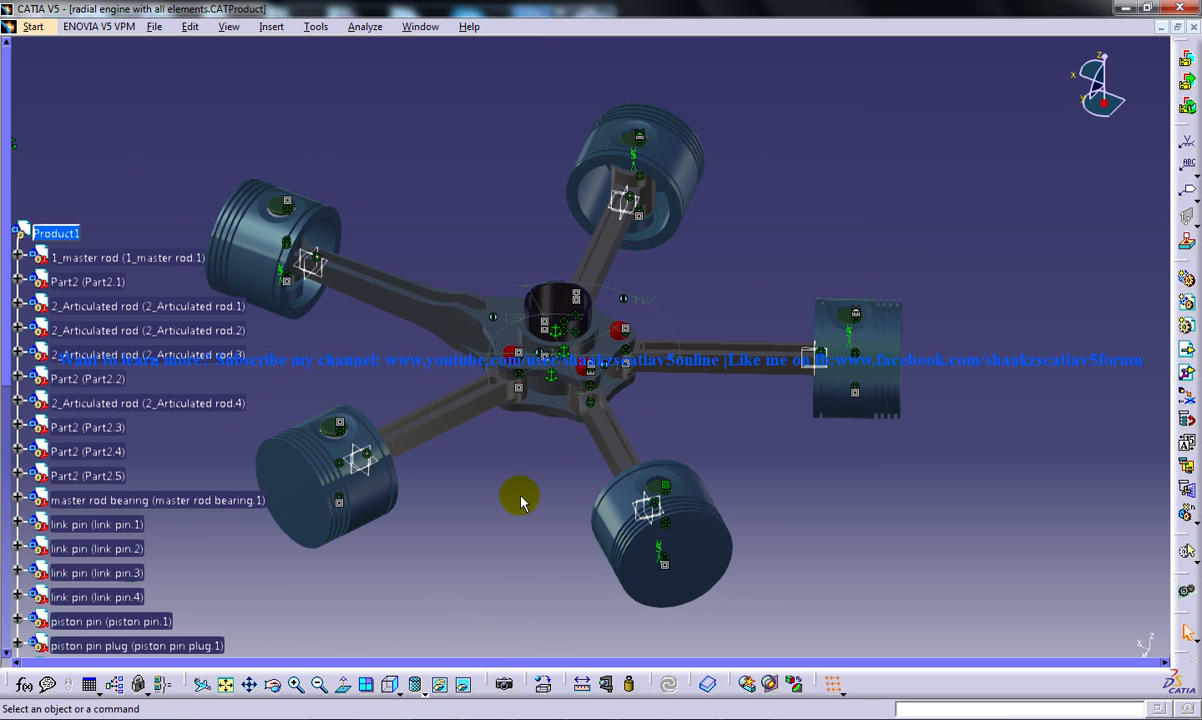
{"action": "mouse_move", "coordinate": [550, 548]}
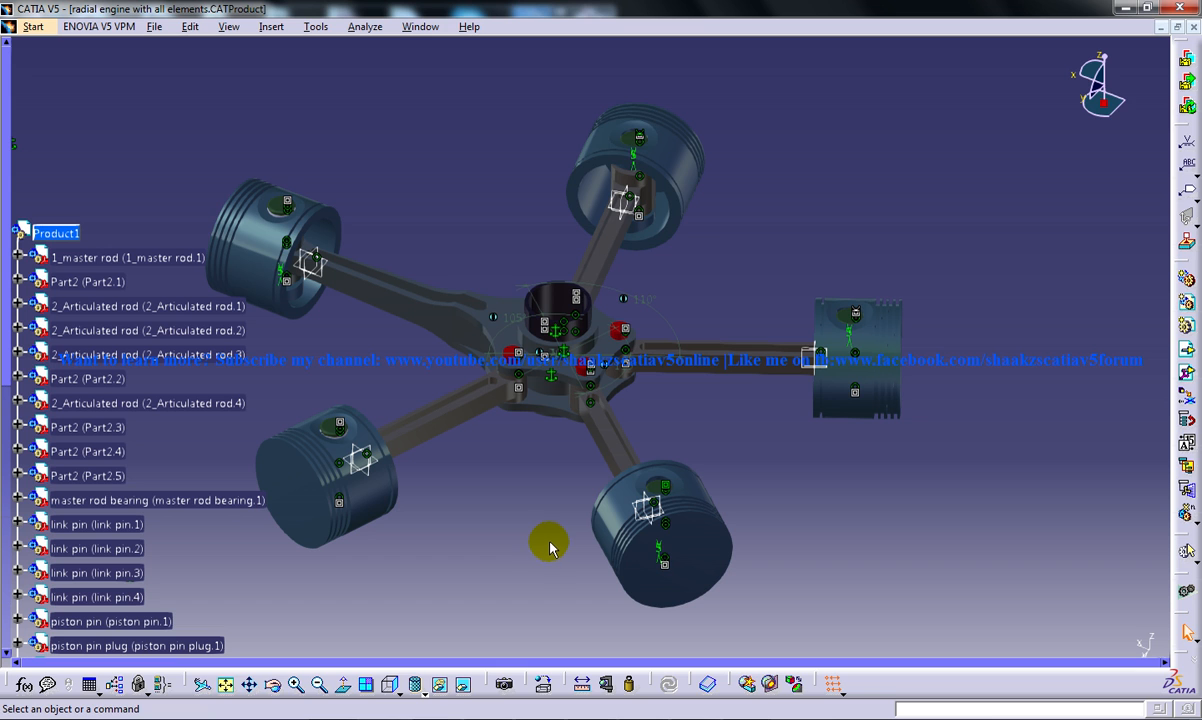